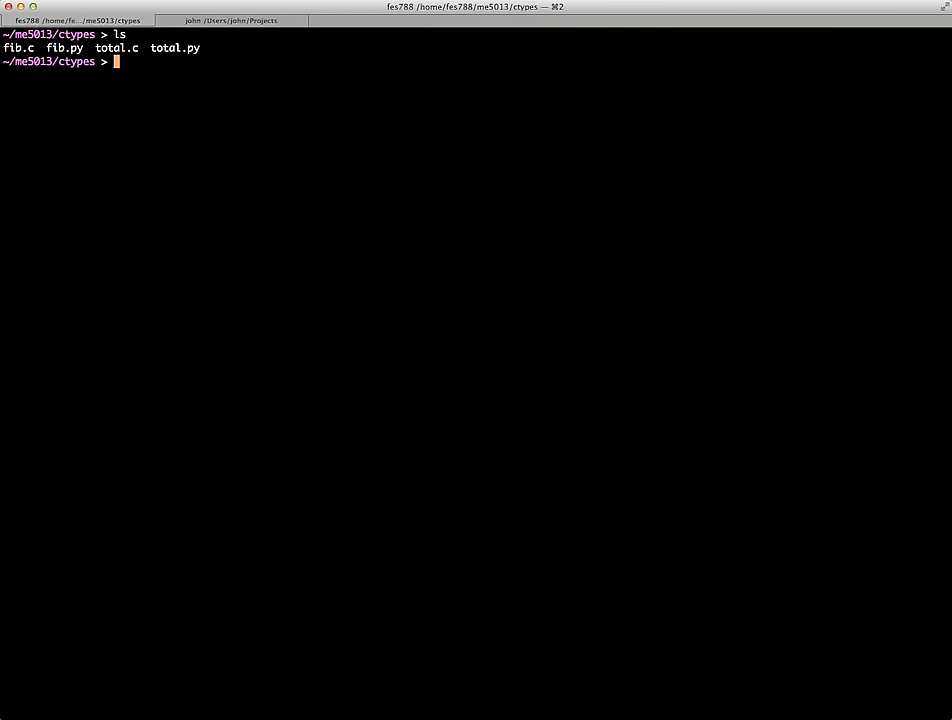
# Open fib.py in vi to review it, then return to the shell.
pyautogui.write('vif')
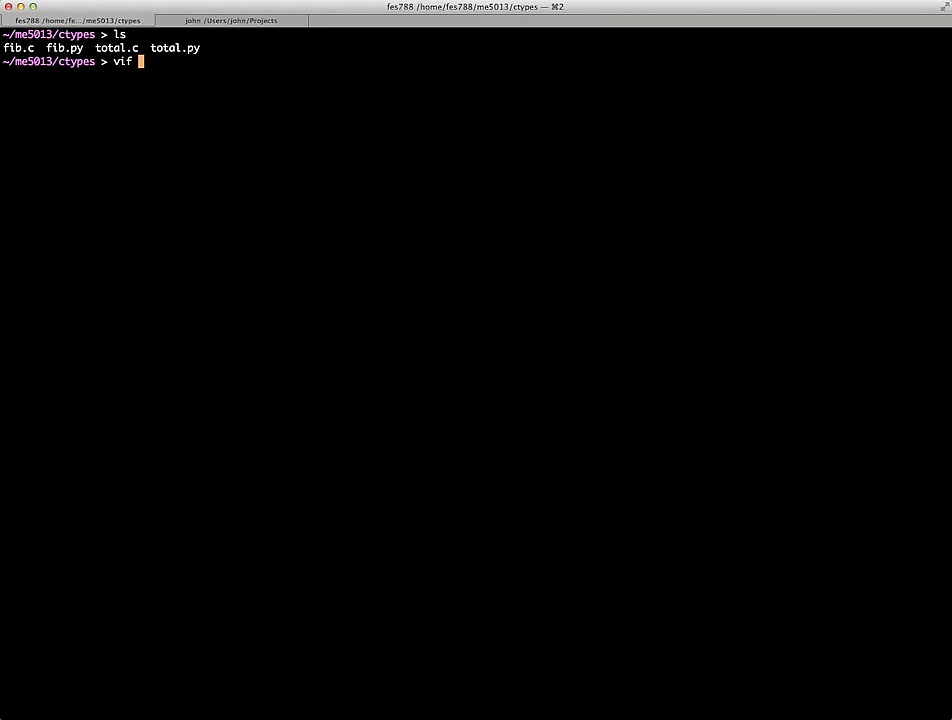
pyautogui.press('Backspace')
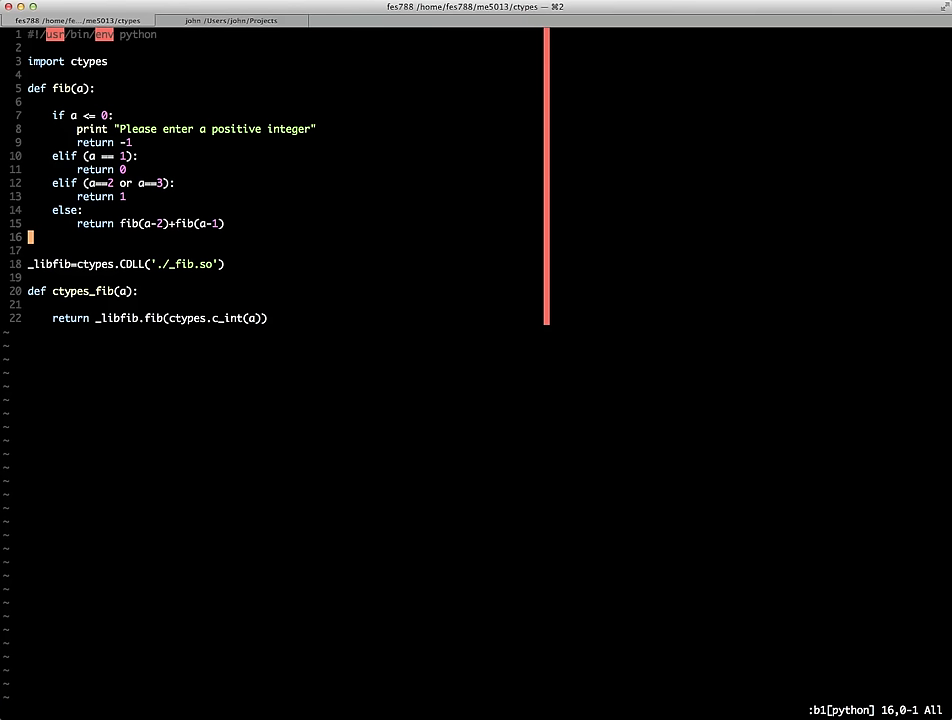
pyautogui.press('V')
pyautogui.write('ls')
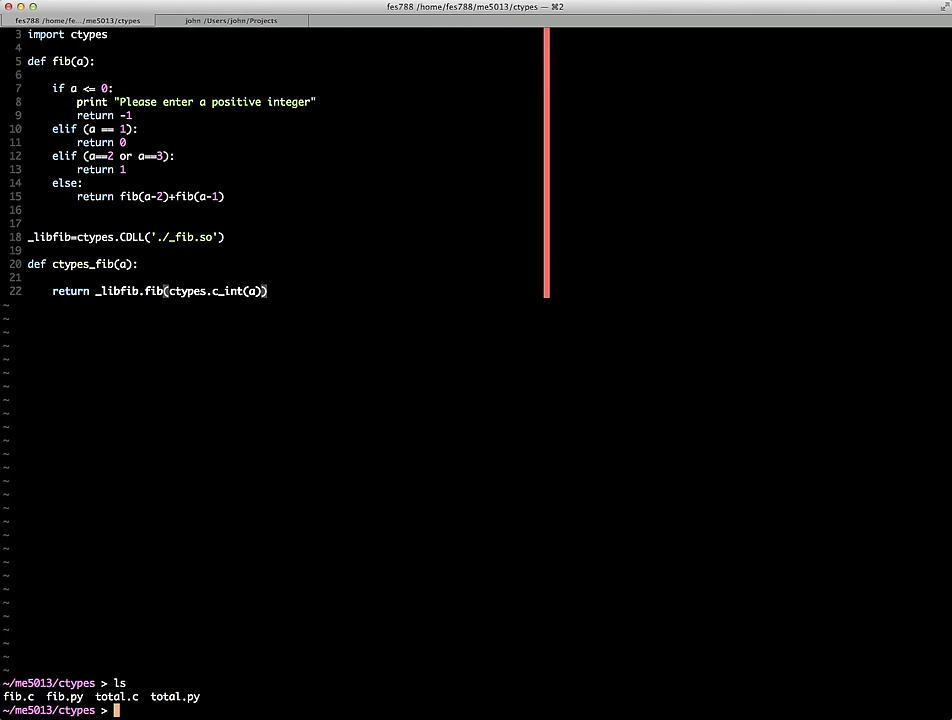
# Compile fib.c into fib.o with gcc -fPIC -O2 -c and list the folder.
pyautogui.write('gcc -f')
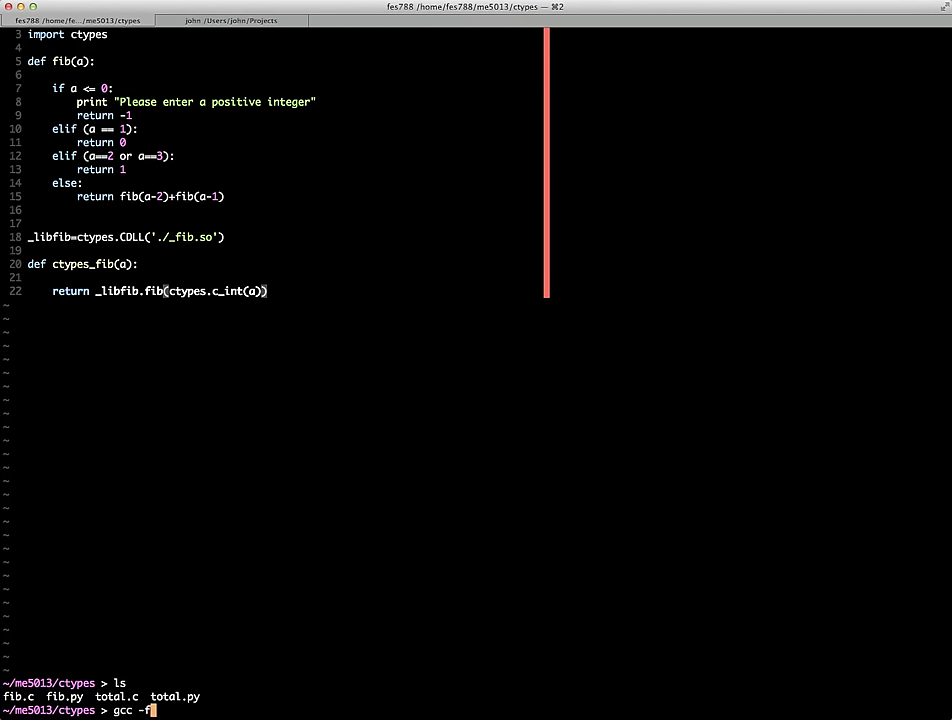
pyautogui.write('PIC')
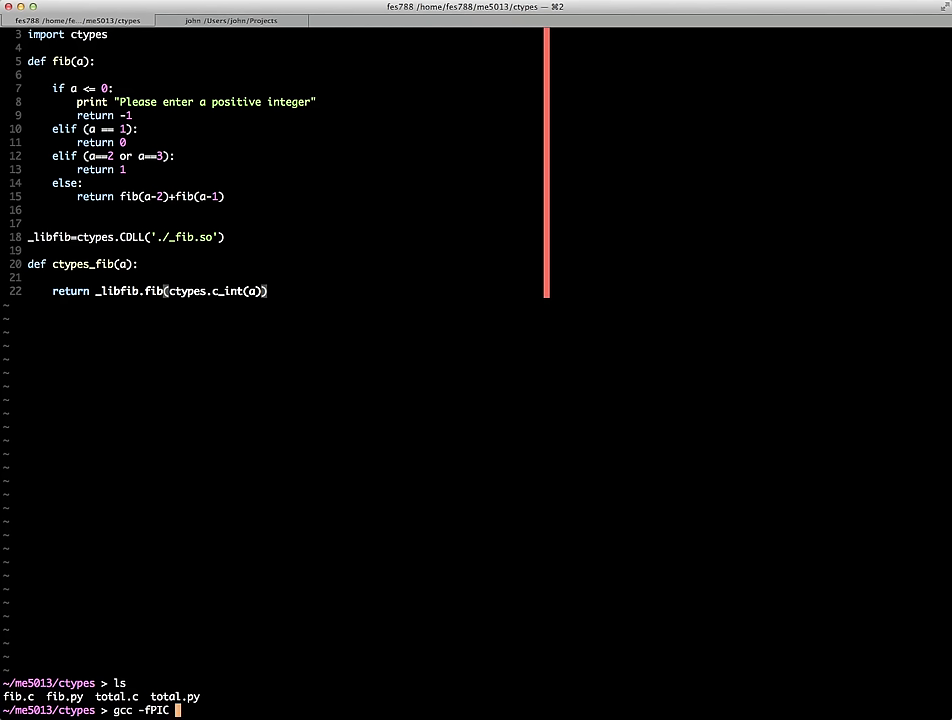
pyautogui.write('-O2')
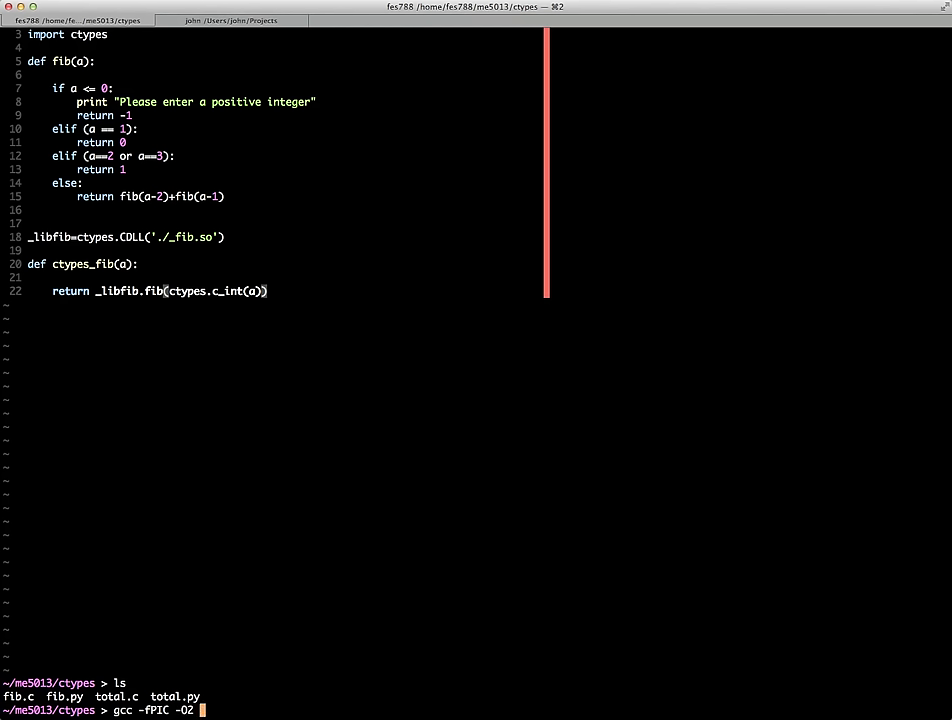
pyautogui.write('-o')
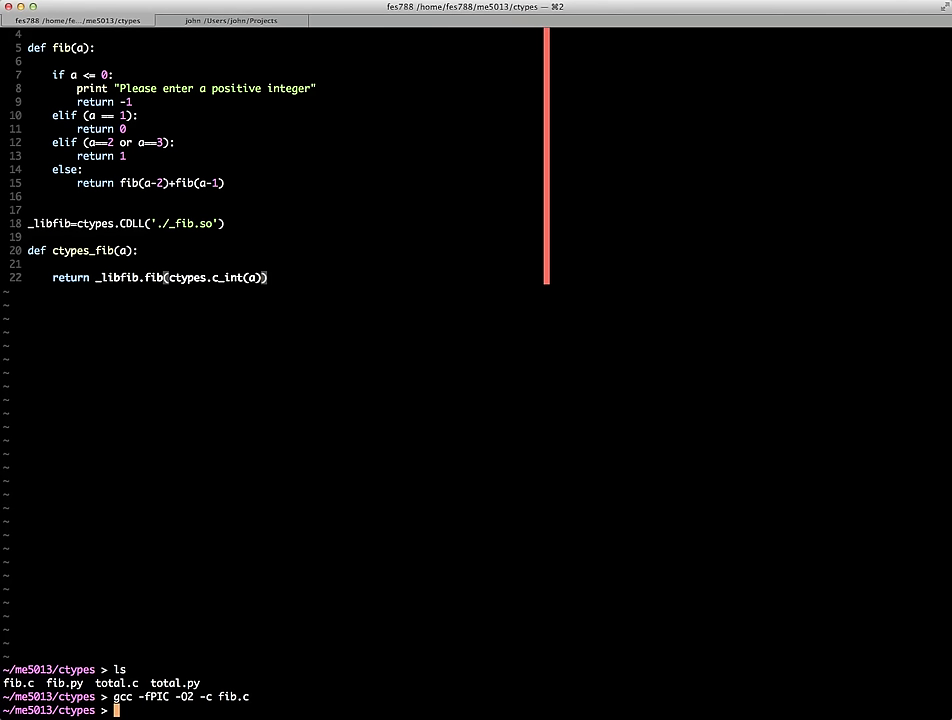
pyautogui.write('ls')
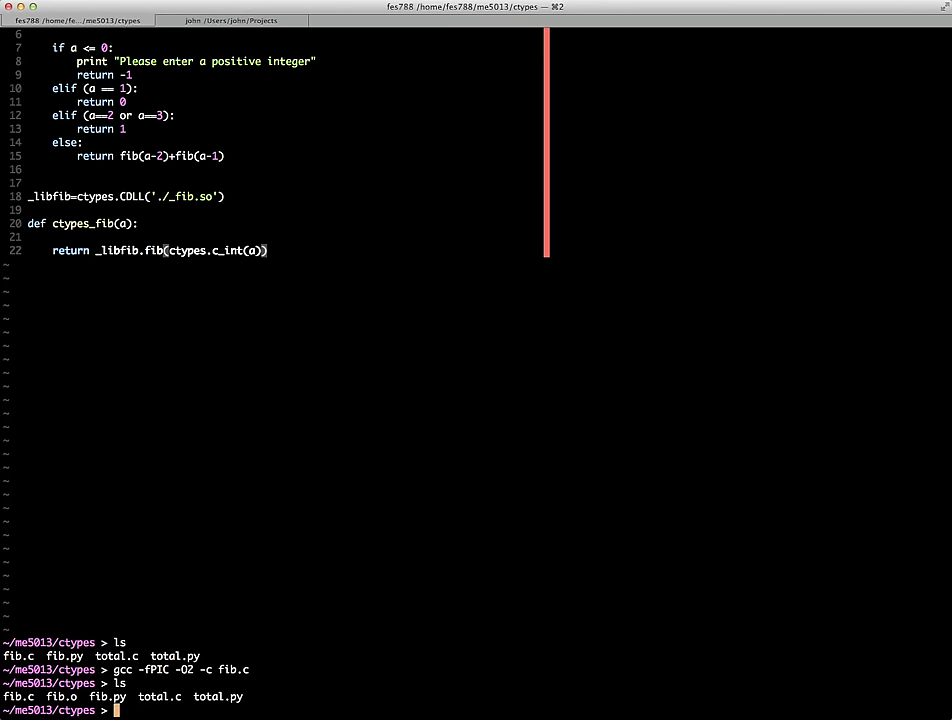
# Link fib.o into a shared library, replacing fib.so with _fib.so.
pyautogui.write('g')
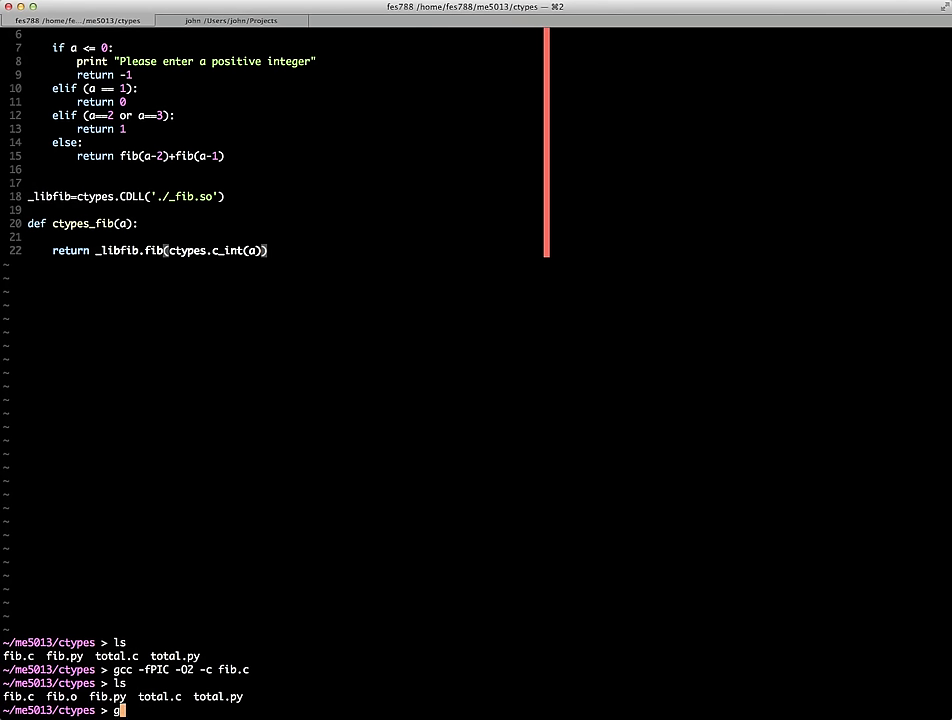
pyautogui.write('cc -shared')
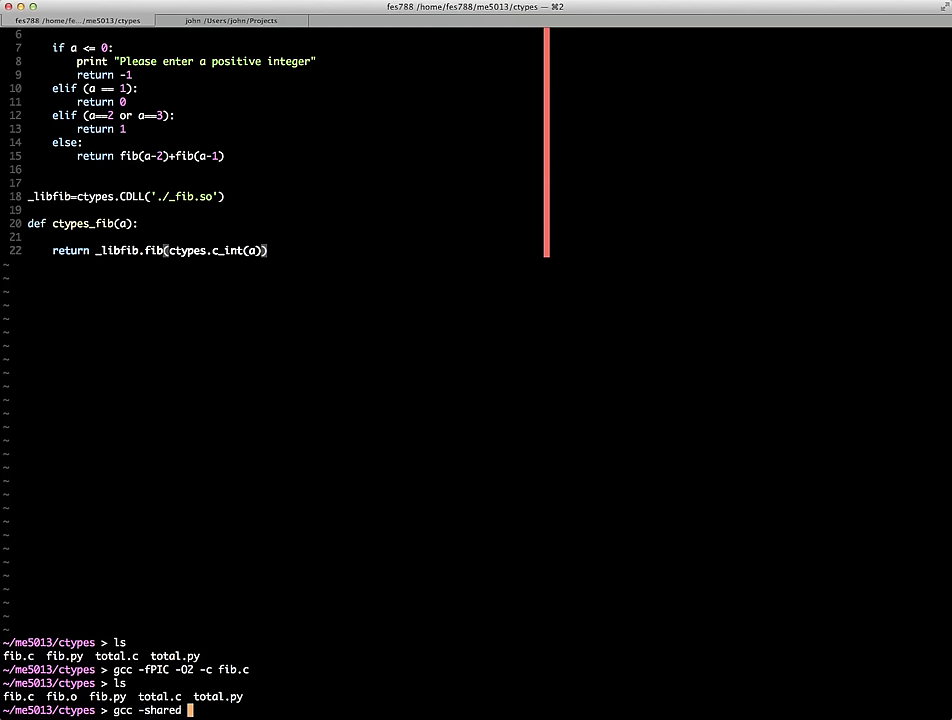
pyautogui.write('f')
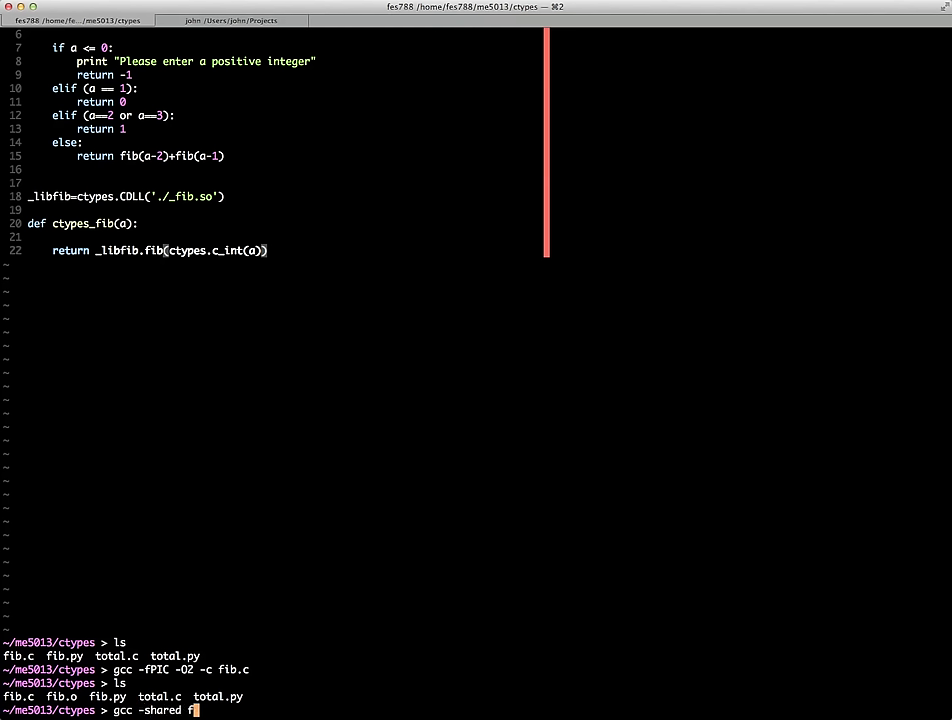
pyautogui.write('ib.o -o fib.so')
pyautogui.write('ls')
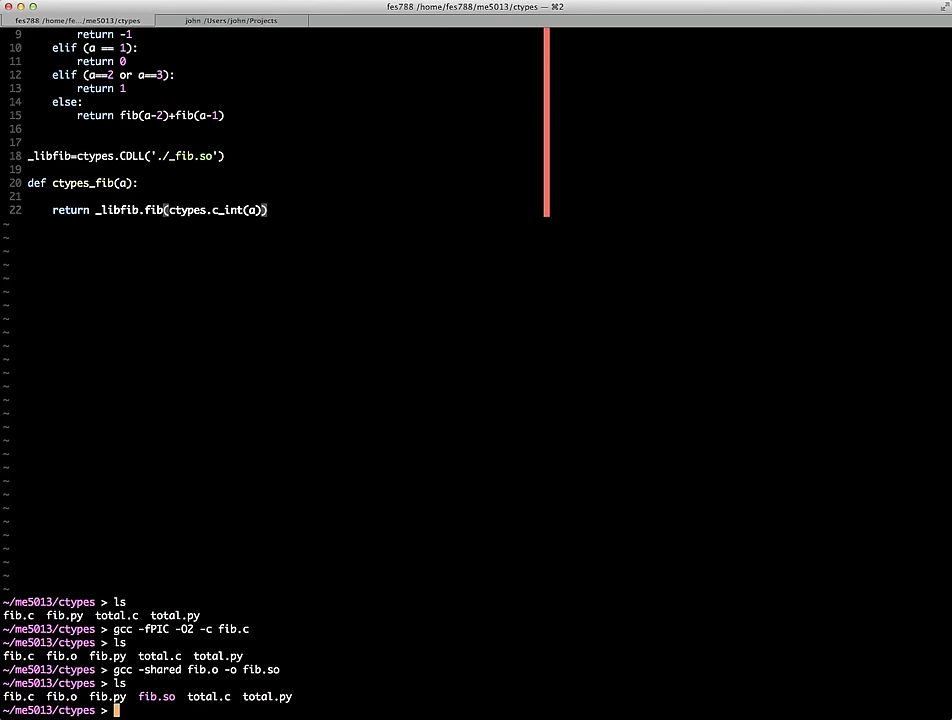
pyautogui.write('rm fib.so')
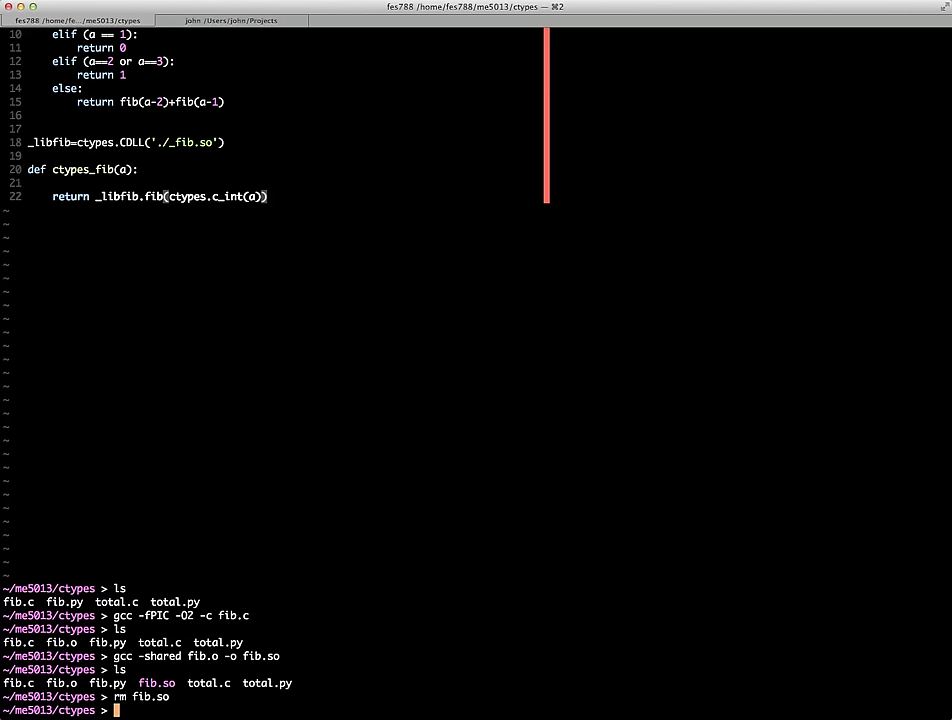
pyautogui.write('gcc -shared fib.o -o fib.so')
pyautogui.write('ls')
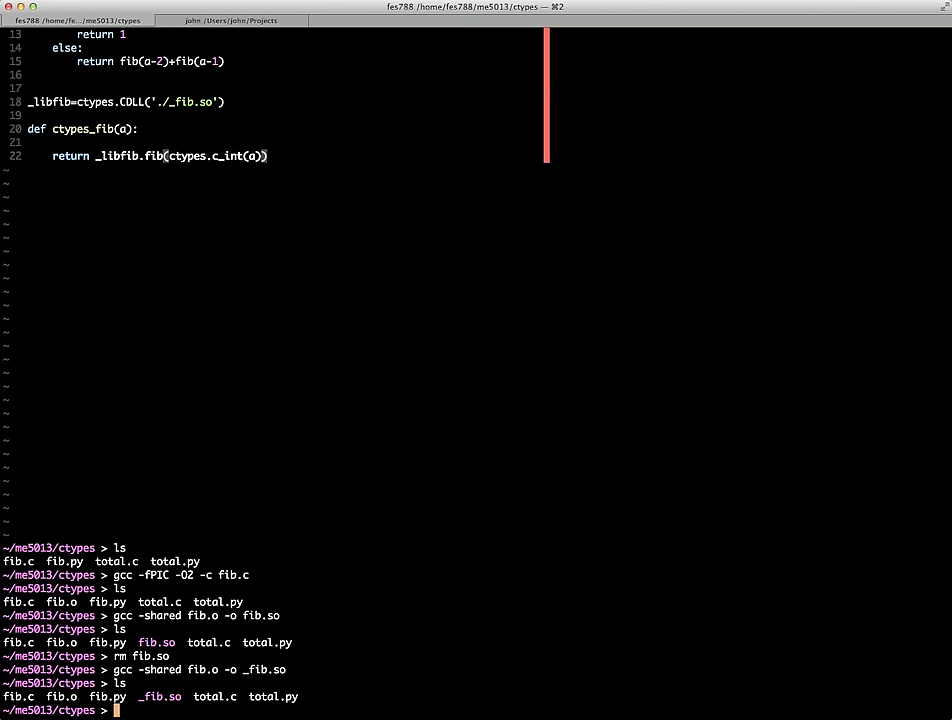
# Launch ipython and run from fib import *.
pyautogui.write('ipython')
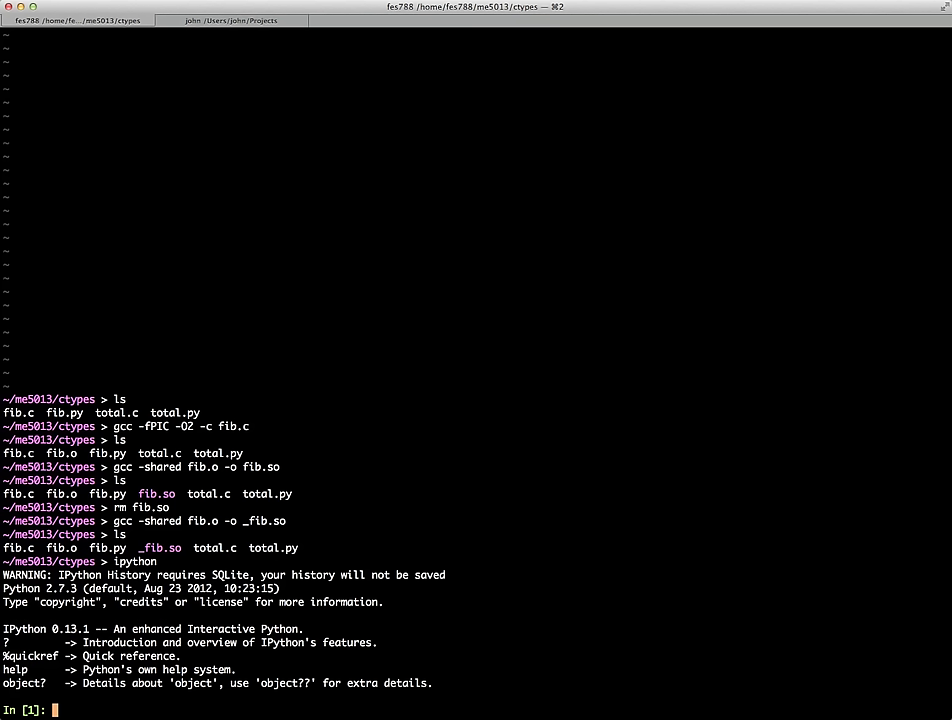
pyautogui.write('impor')
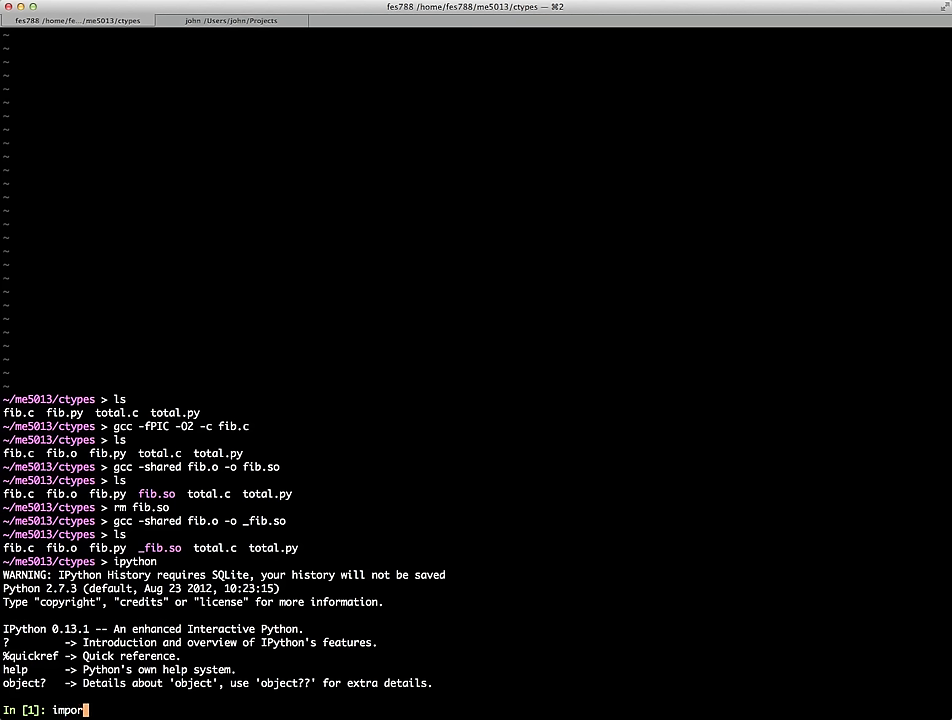
pyautogui.write('from')
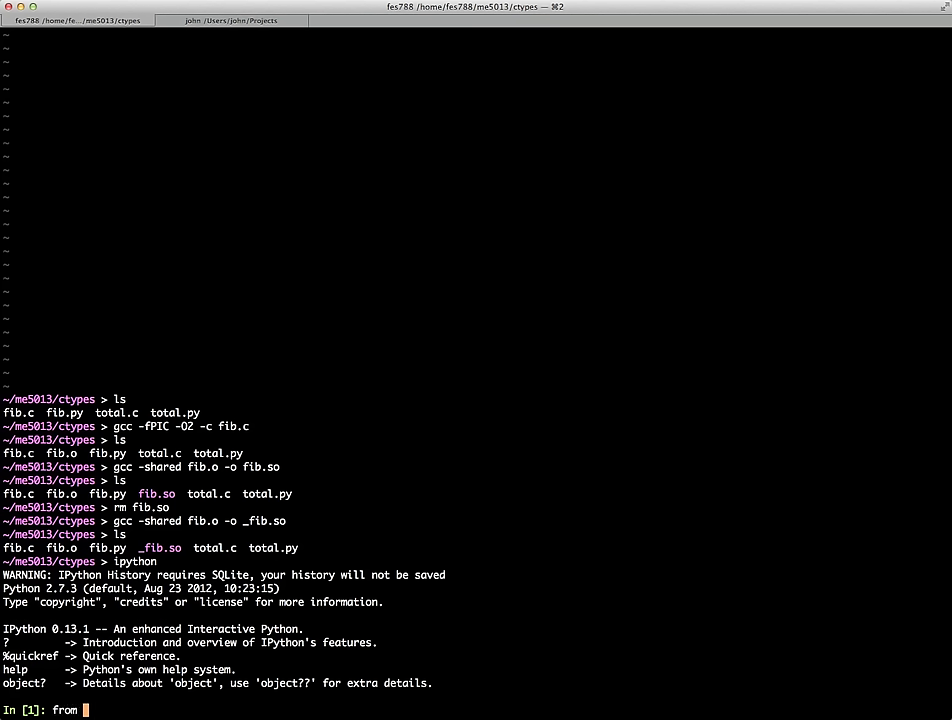
pyautogui.write('fib import *')
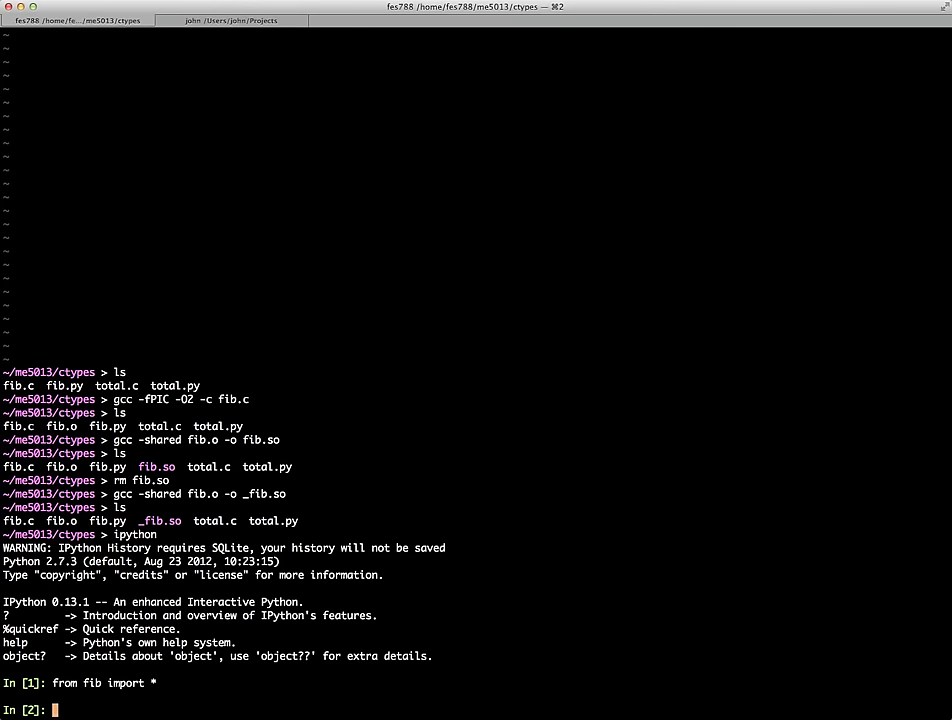
# Evaluate fib and ctypes_fib at 10 and 35, getting 34 and 5702887.
pyautogui.write('fib(10')
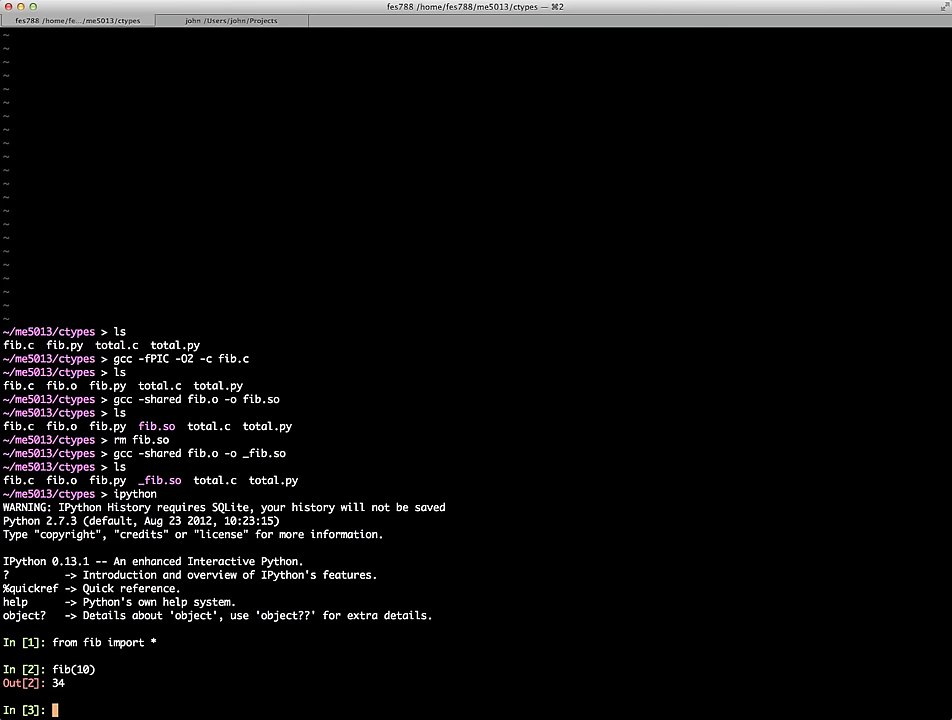
pyautogui.write('ctypes_fib(10')
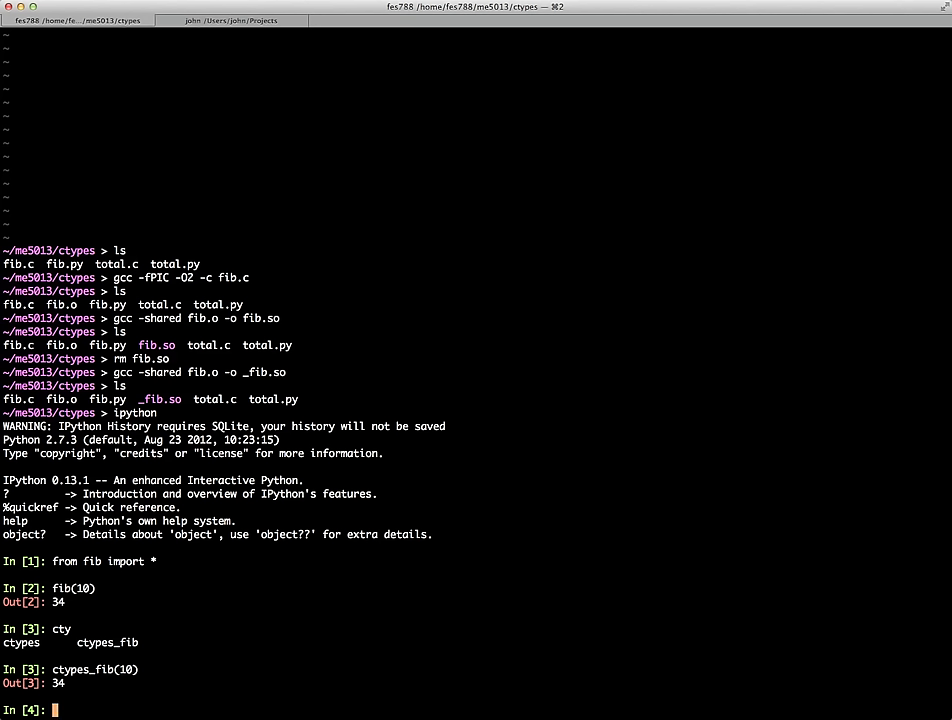
pyautogui.write('ctypes_fib(10')
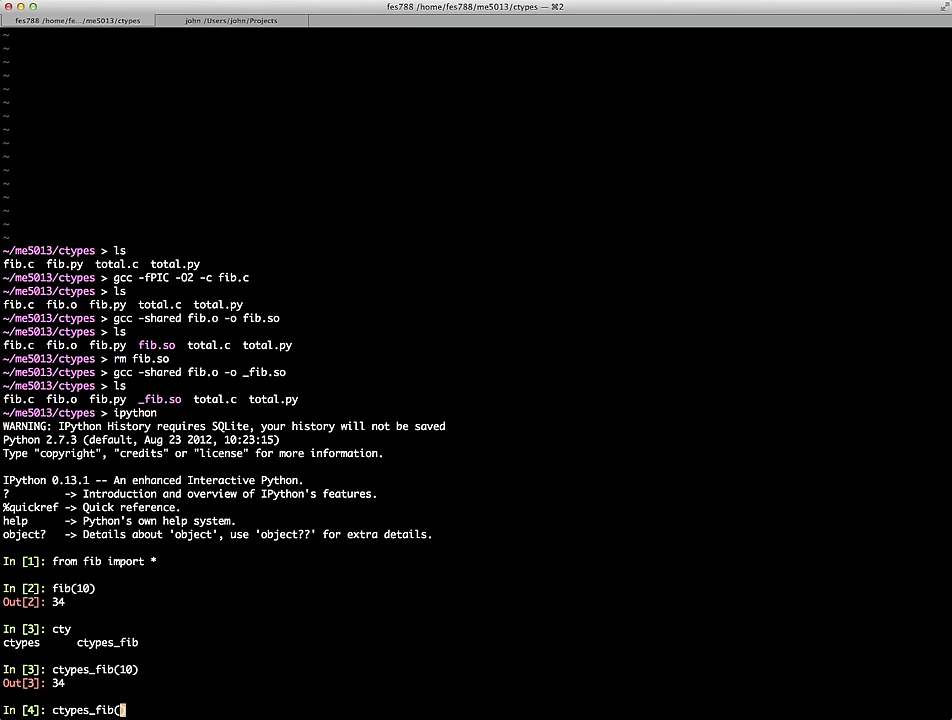
pyautogui.write('35')
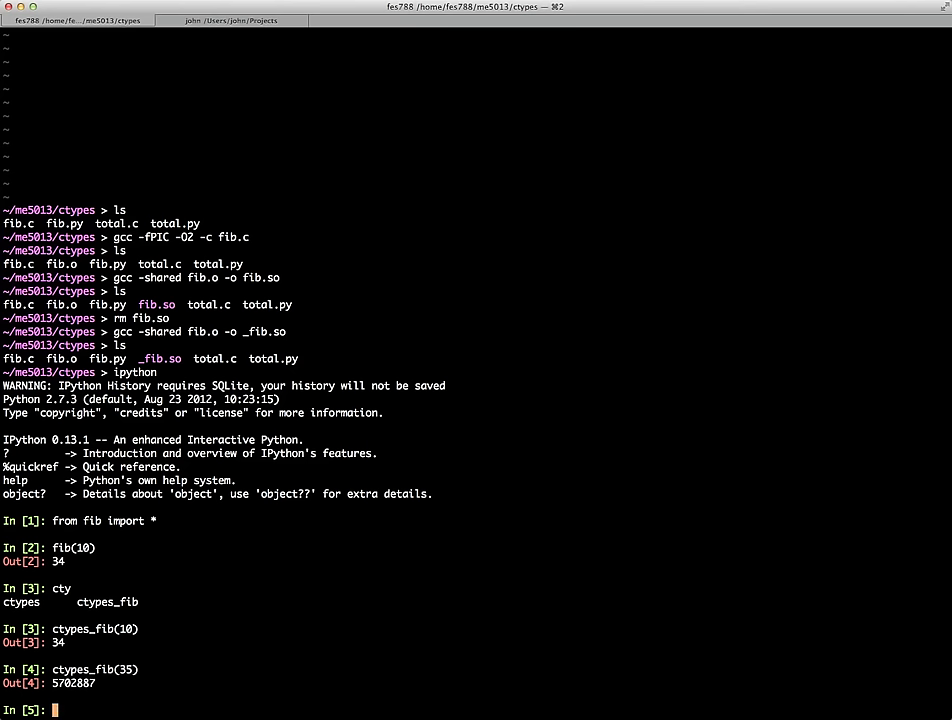
pyautogui.write('ctypes_fib(35)')
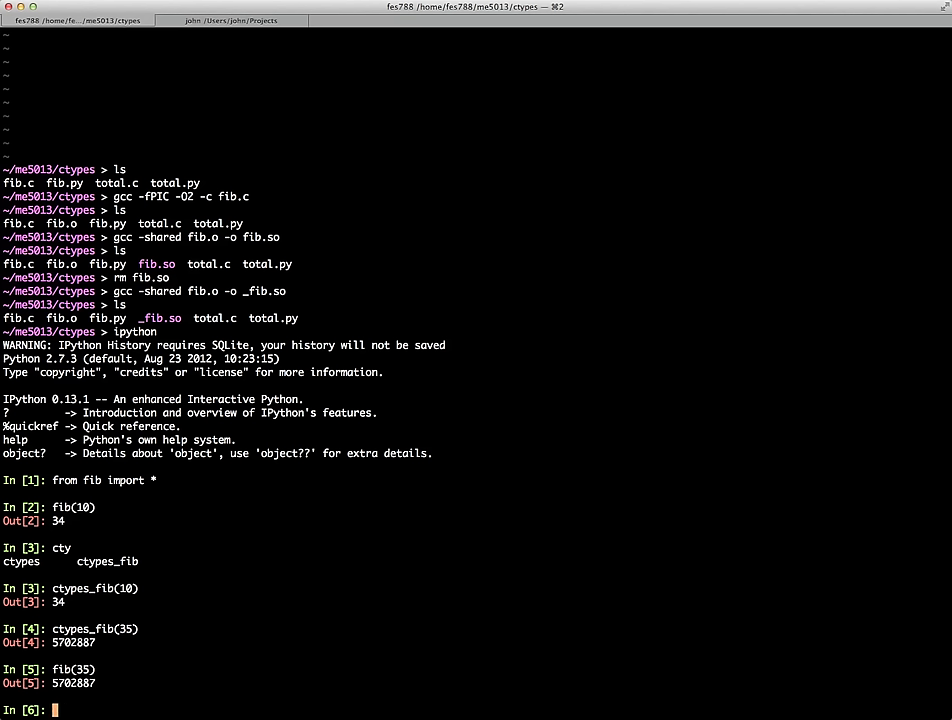
# Time fib(35) with %timeit, getting 3.65 s per loop.
pyautogui.write('%timeit')
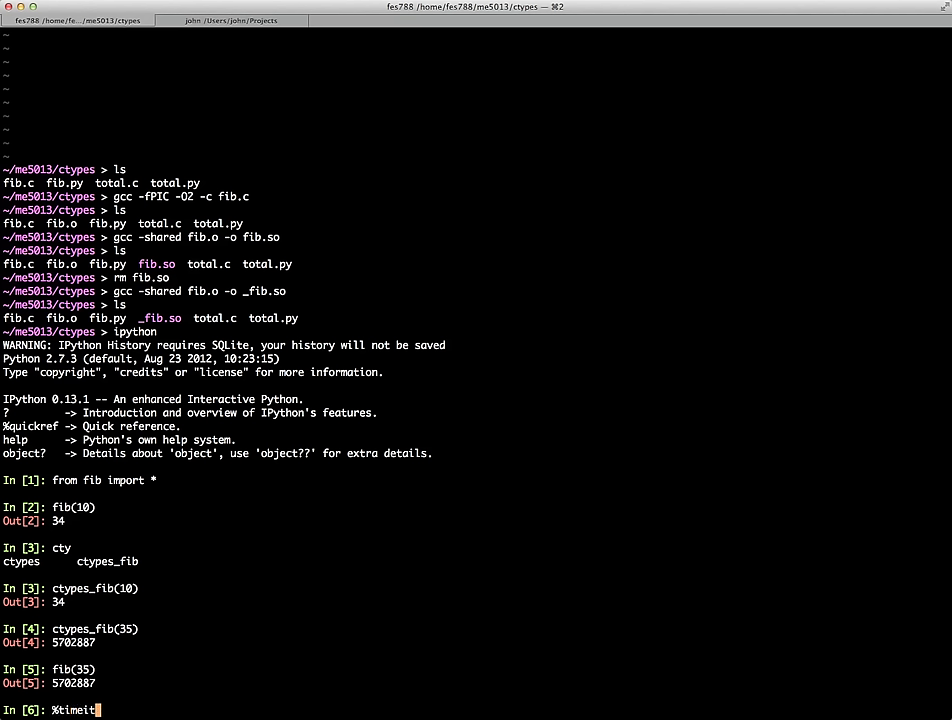
pyautogui.write('fib(35')
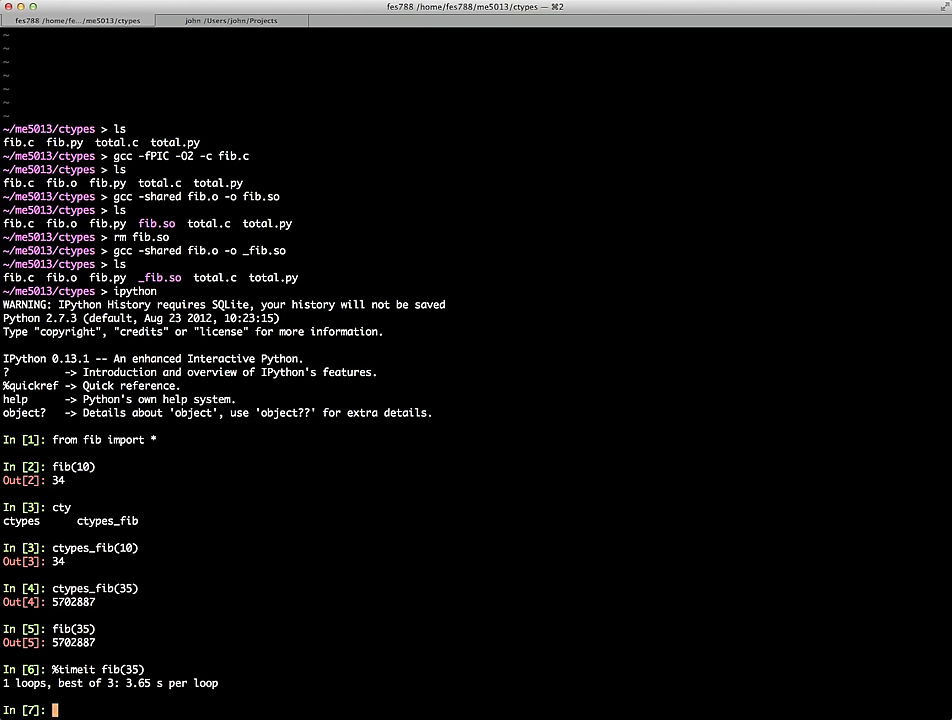
pyautogui.write('%timeit fib(35)')
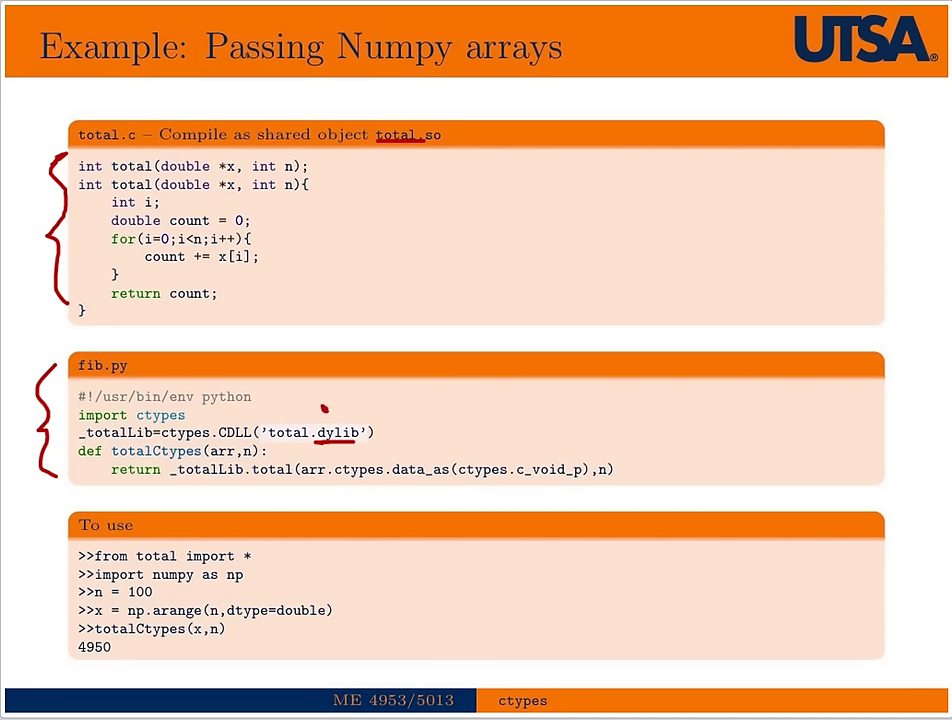
# Draw red pen marks beside the fib.py code header on the Passing Numpy arrays slide.
pyautogui.moveTo(320, 410); pyautogui.dragTo(390, 395)
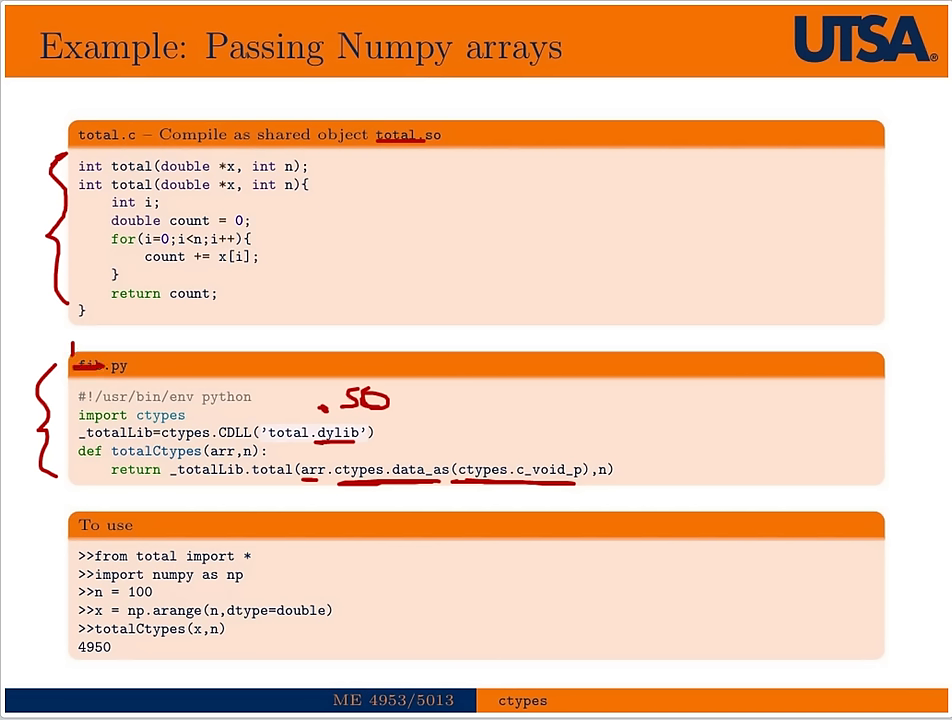
pyautogui.moveTo(60, 335); pyautogui.dragTo(95, 345)
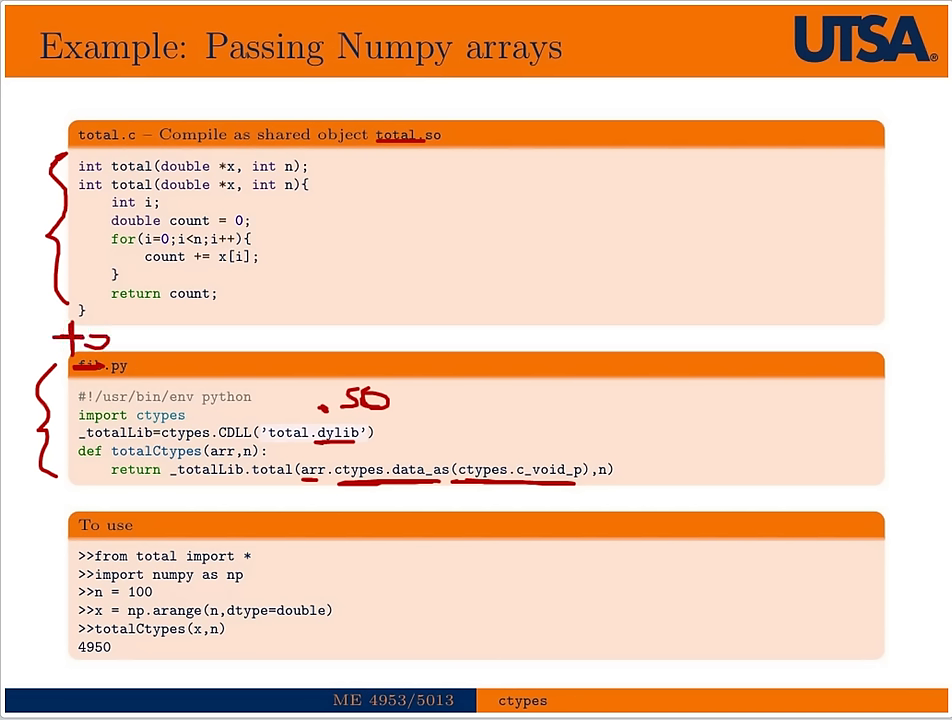
pyautogui.moveTo(70, 340); pyautogui.dragTo(160, 340)
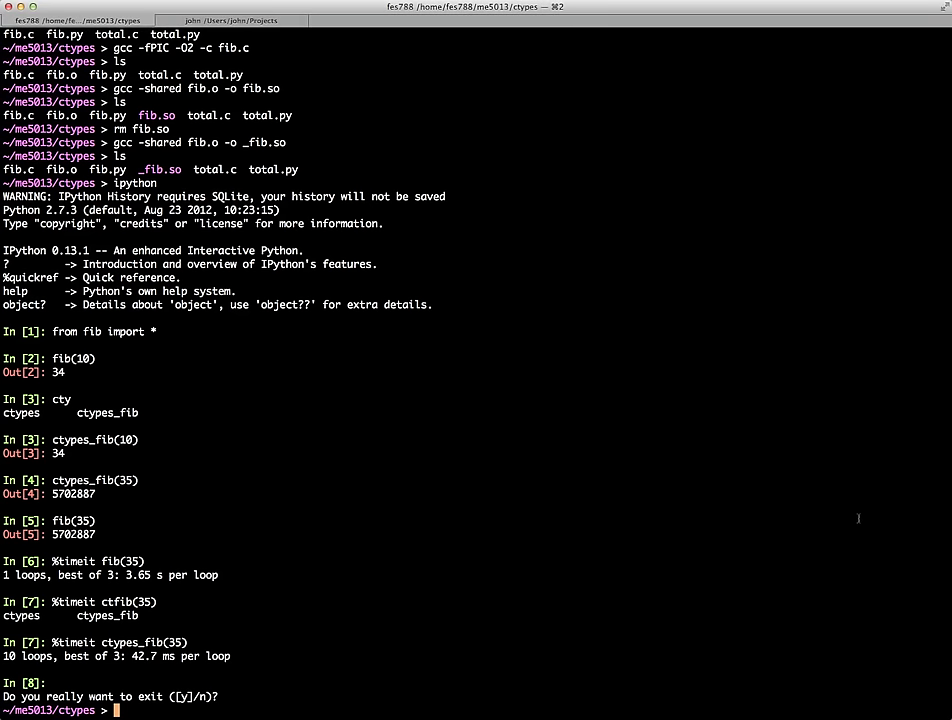
# List the ctypes folder and compile total.c with gcc -fPIC -O2 -c.
pyautogui.press('Return')
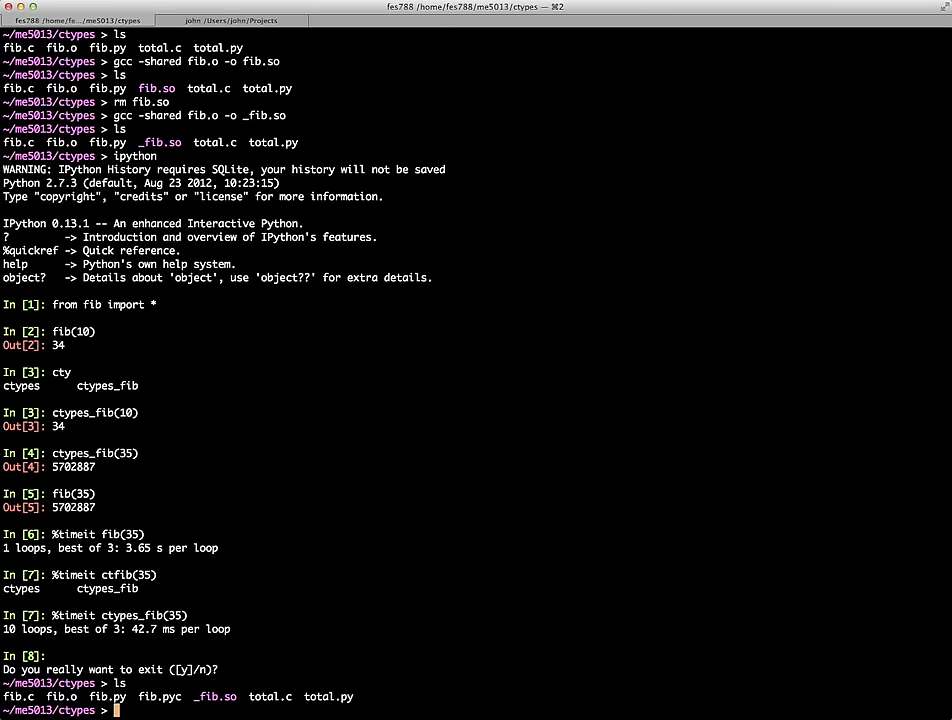
pyautogui.write('vi total.')
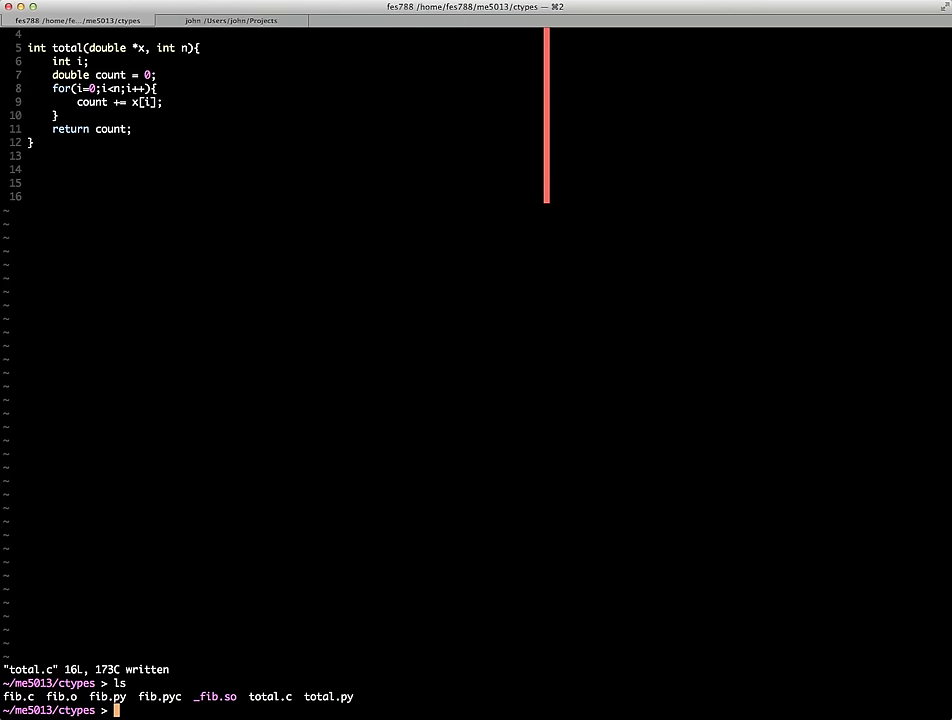
pyautogui.write('gcc -f')
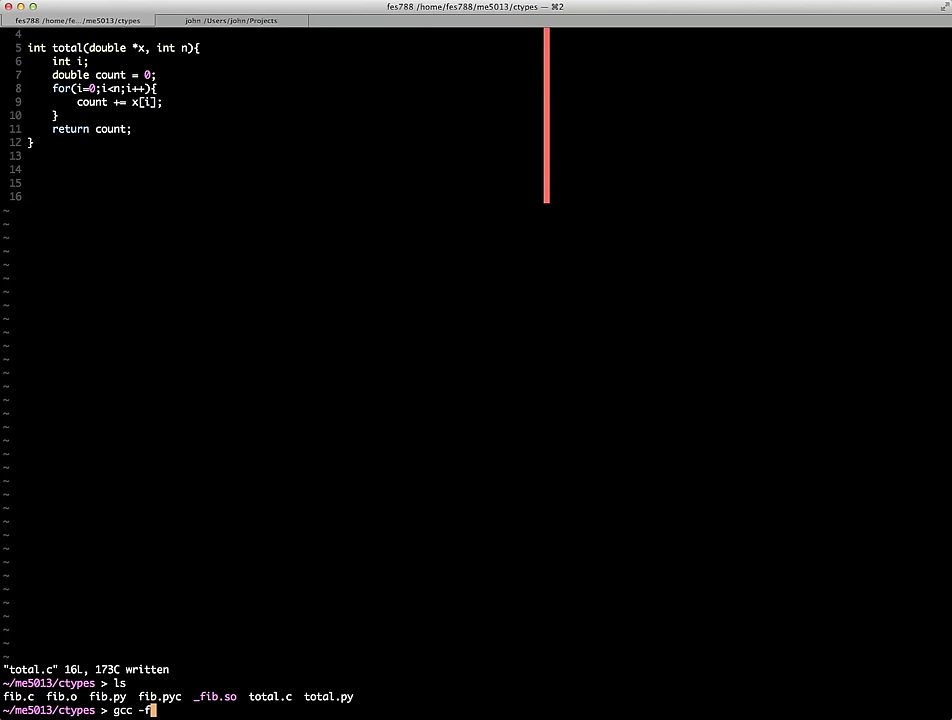
pyautogui.write('PIC -')
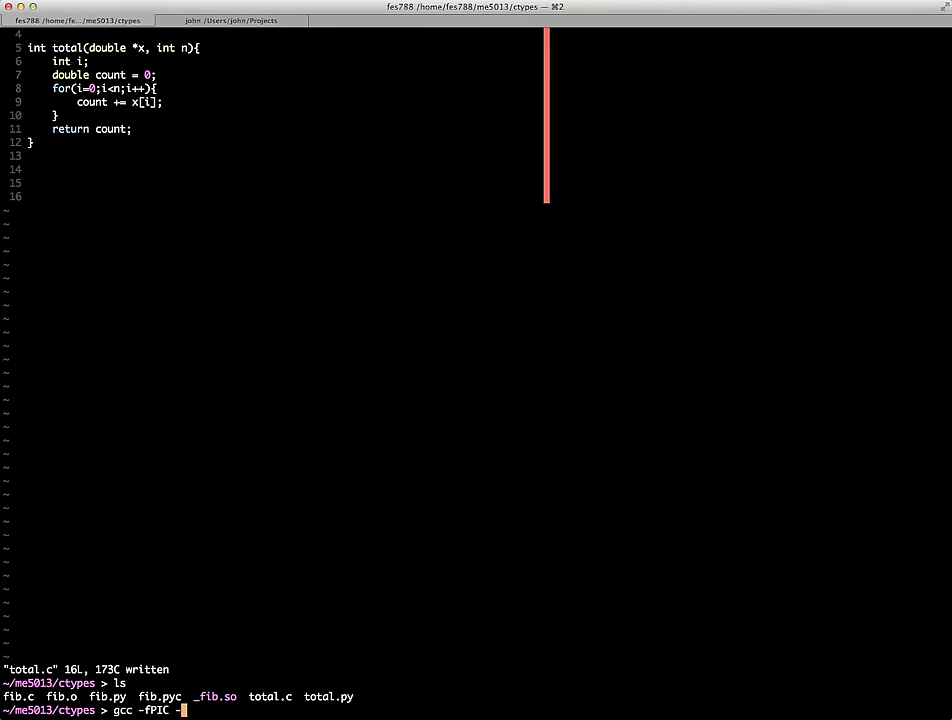
pyautogui.write('O2')
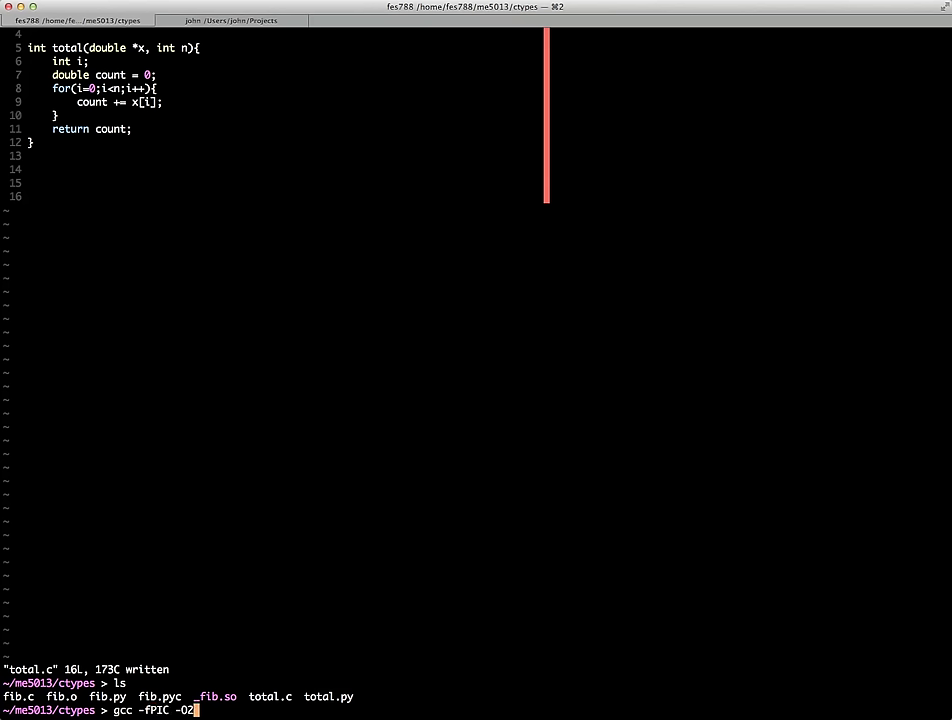
pyautogui.write('-c')
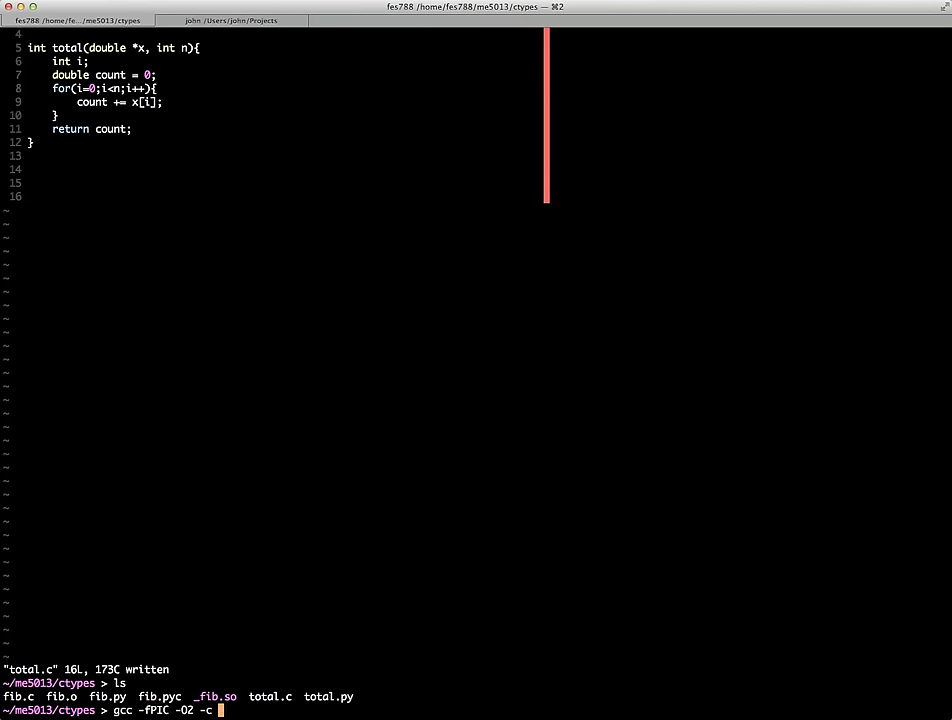
pyautogui.write('total.c')
pyautogui.write('ls')
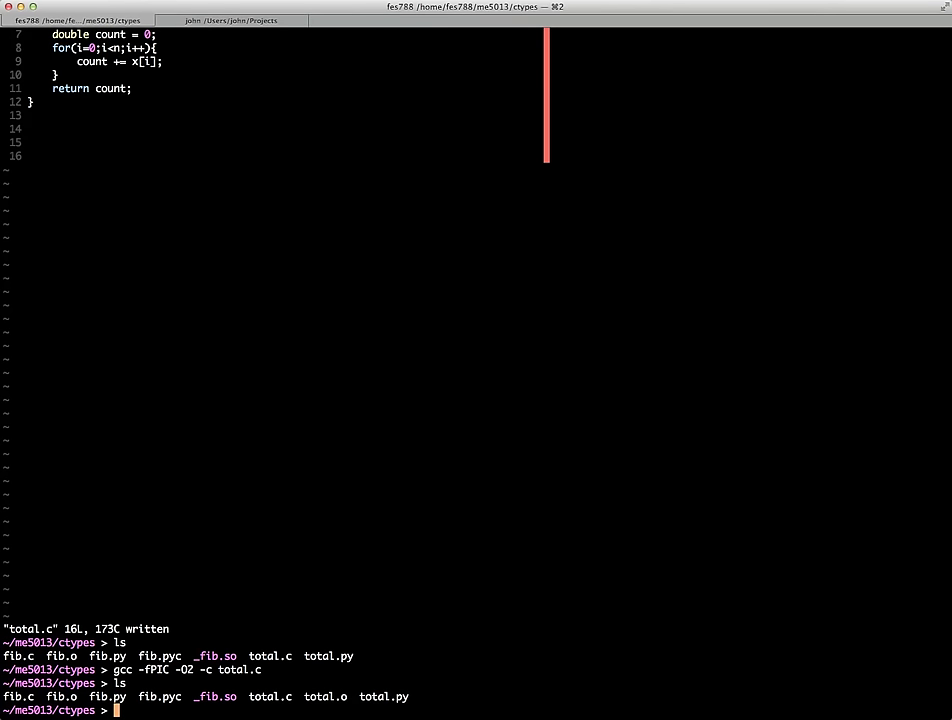
# Link total.o into _totol.so, then rename it to _total.so.
pyautogui.write('gcc')
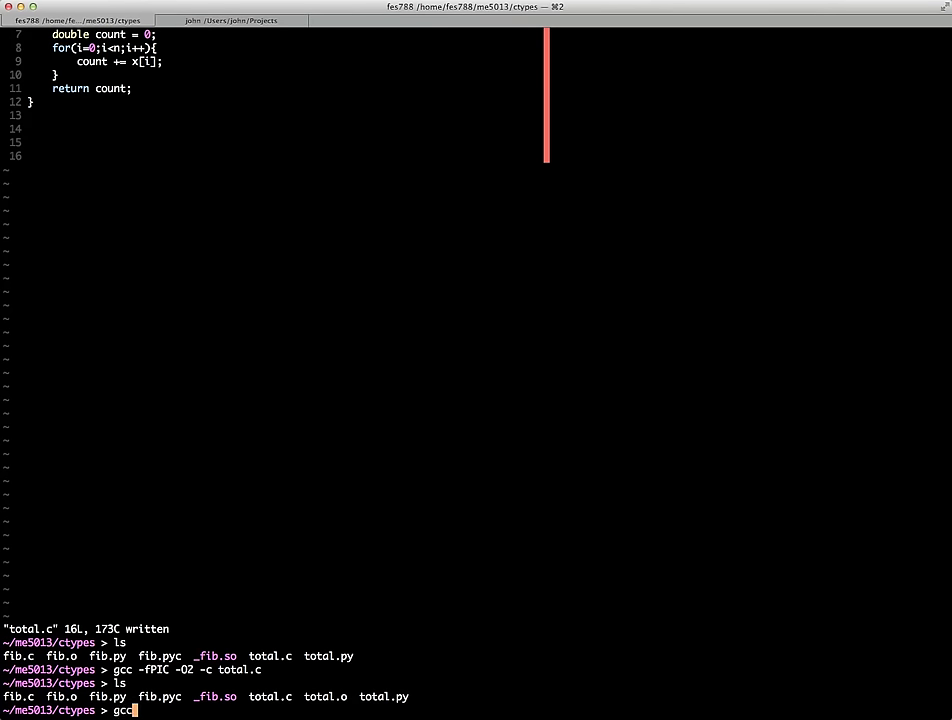
pyautogui.write('-shared')
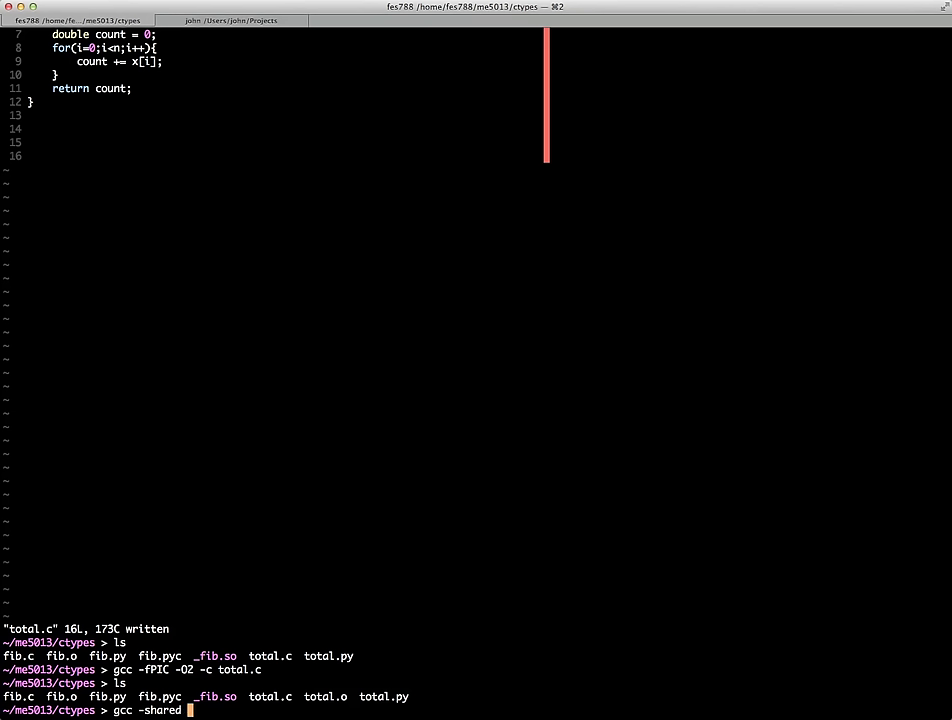
pyautogui.write('total')
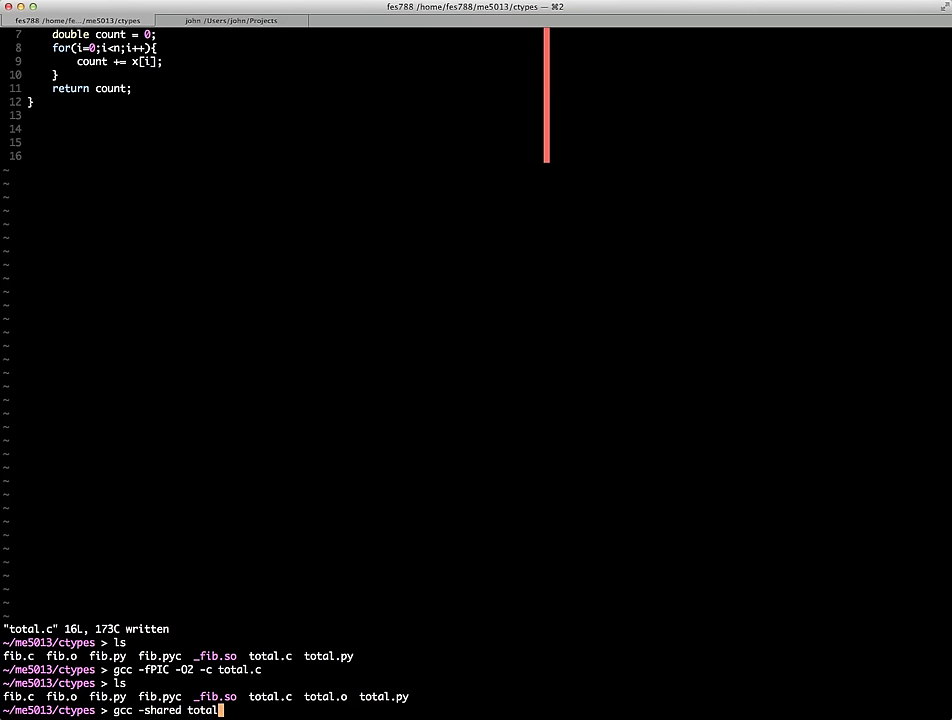
pyautogui.write('.o')
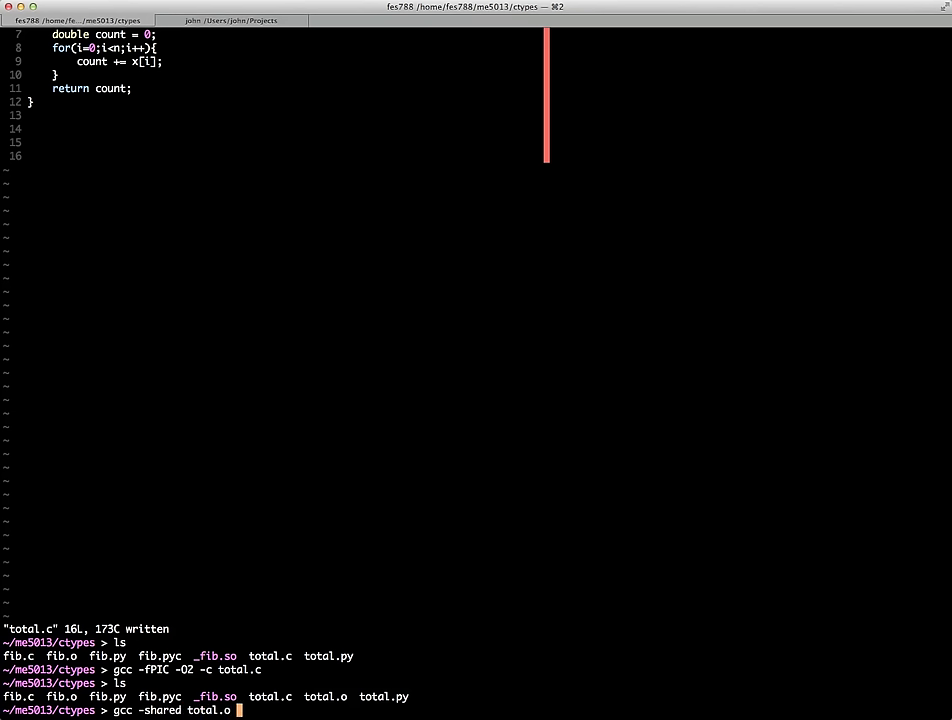
pyautogui.write('-o')
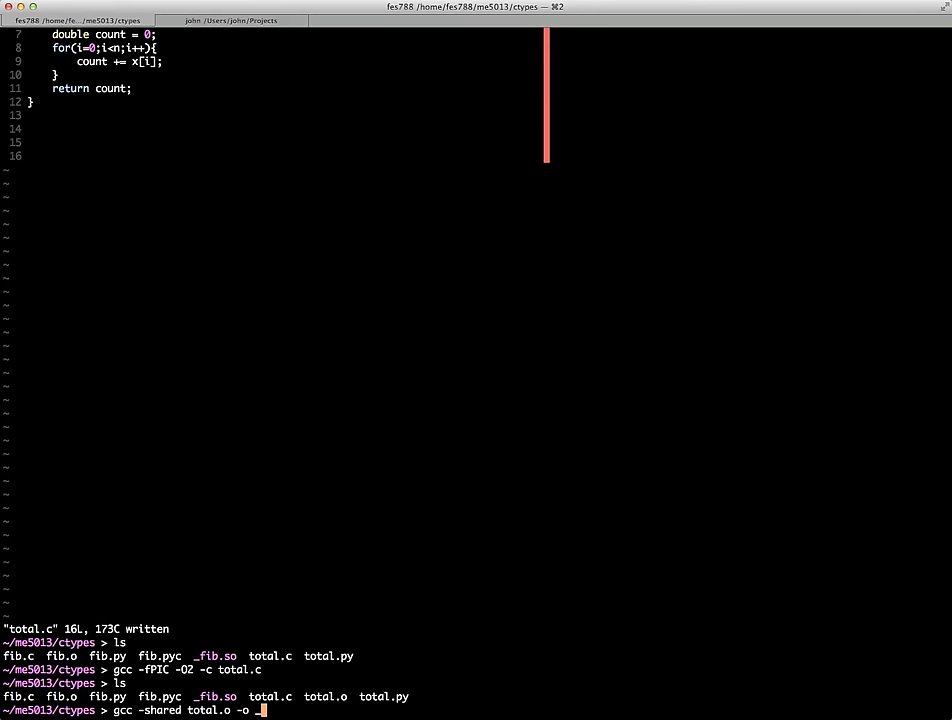
pyautogui.write('_totol.so')
pyautogui.write('ls')
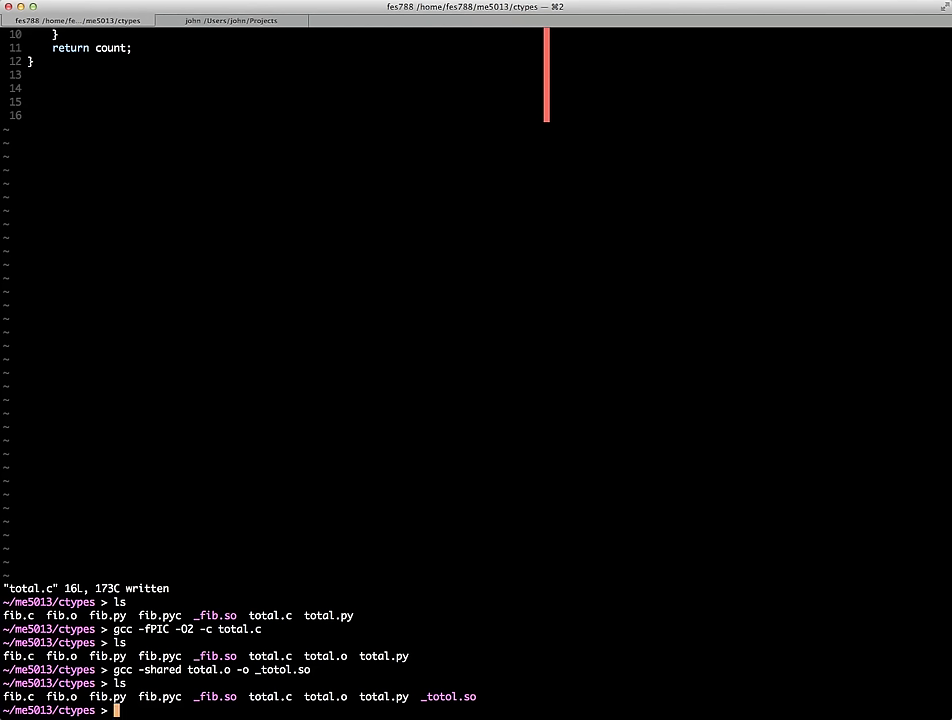
pyautogui.write('mv _t')
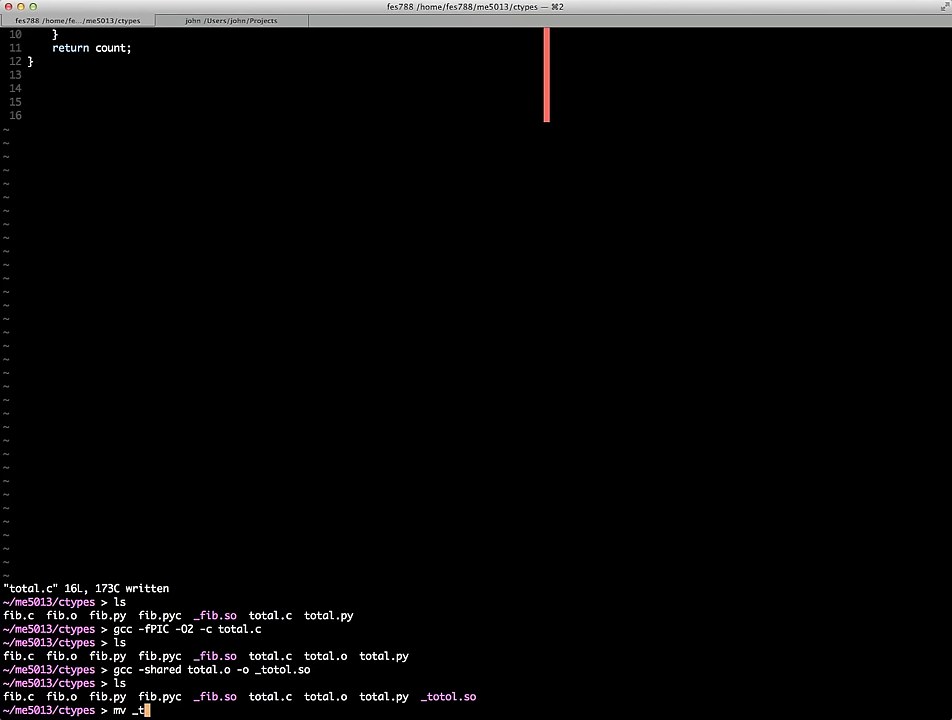
pyautogui.write('otol.so t')
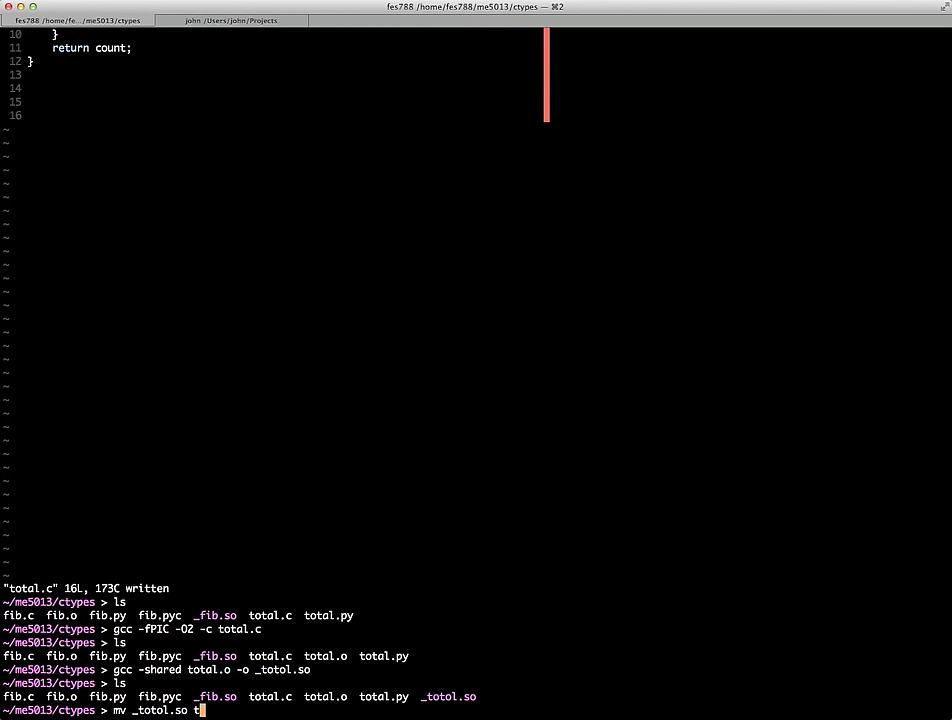
pyautogui.write('_total.so')
pyautogui.write('ls')
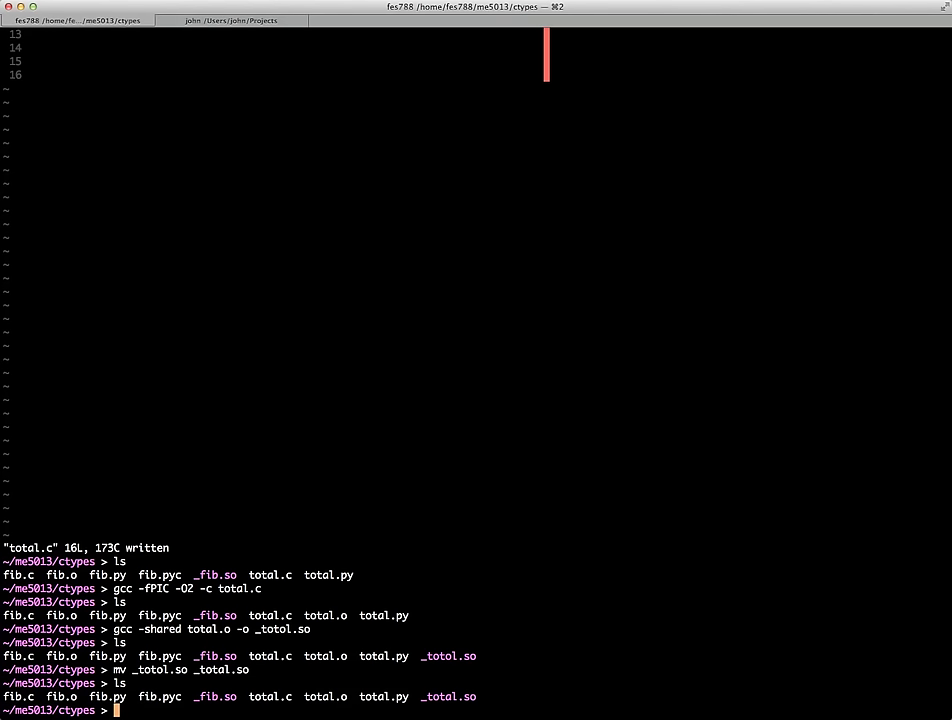
pyautogui.write('vi to')
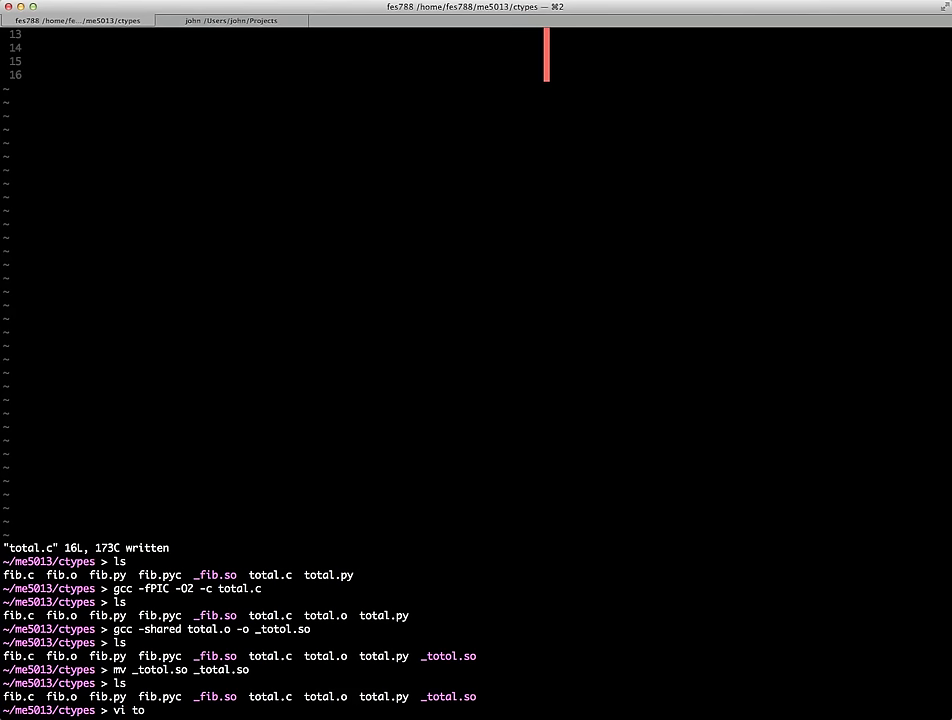
# Open total.py in vi and highlight the totalPython and totalNumpy functions.
pyautogui.press('Return')
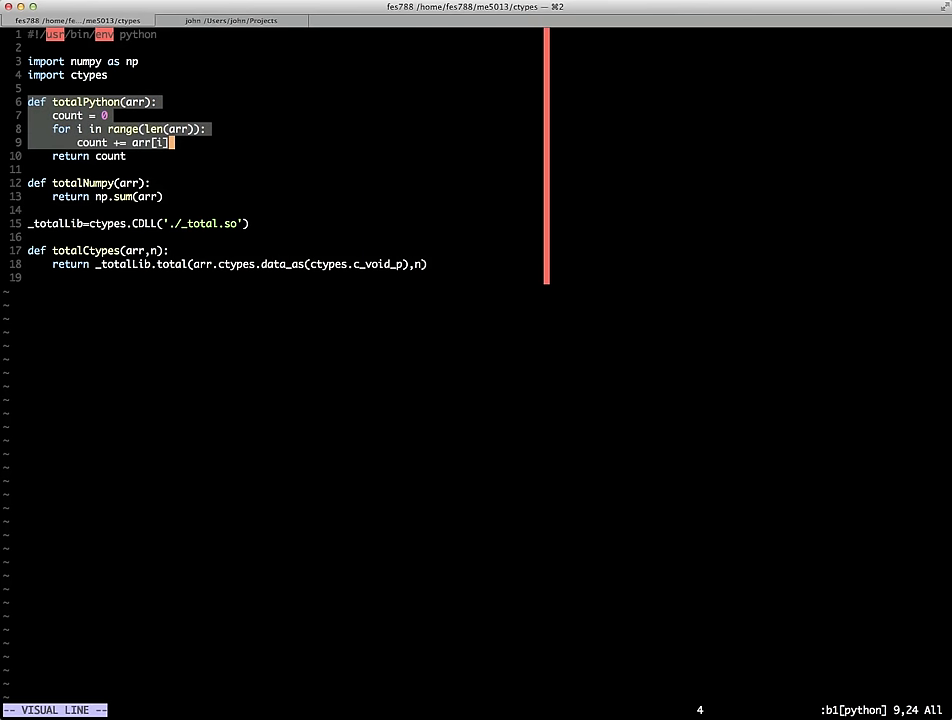
pyautogui.press('j')
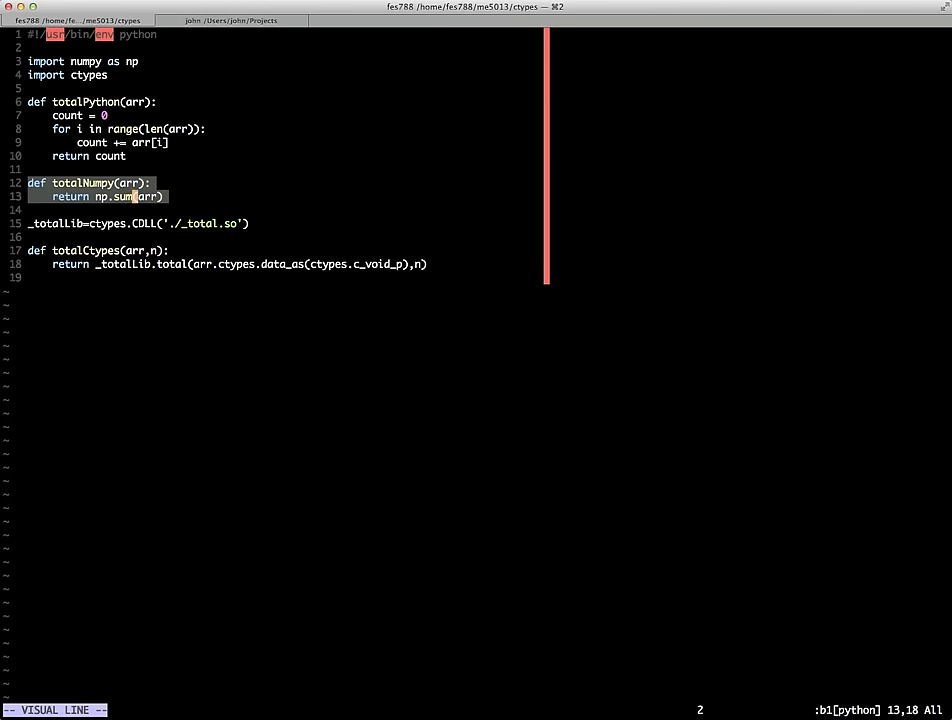
pyautogui.press('$')
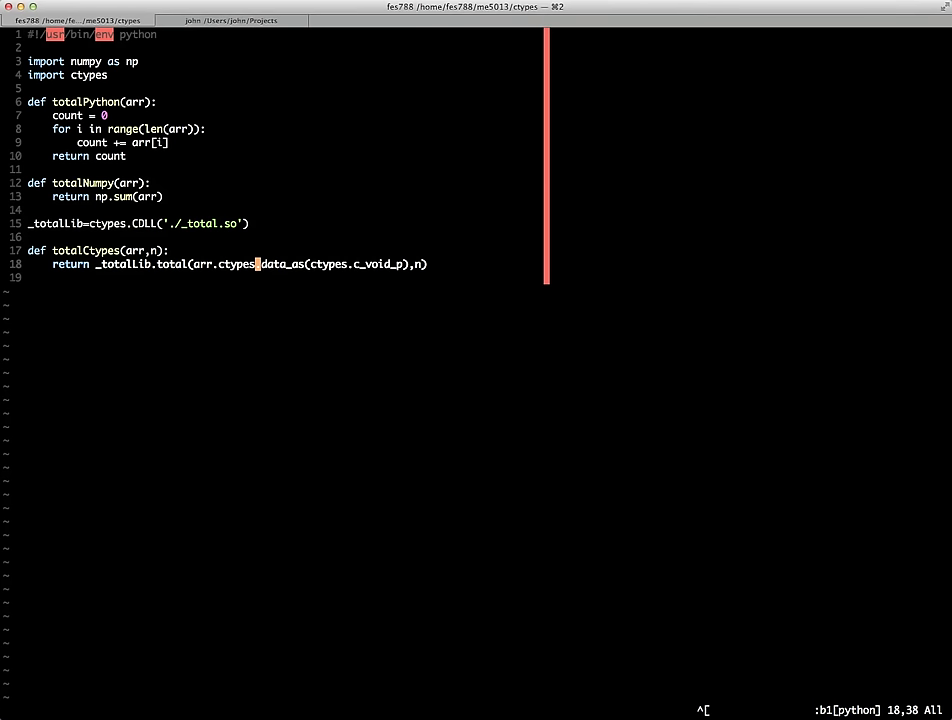
pyautogui.write('ipython')
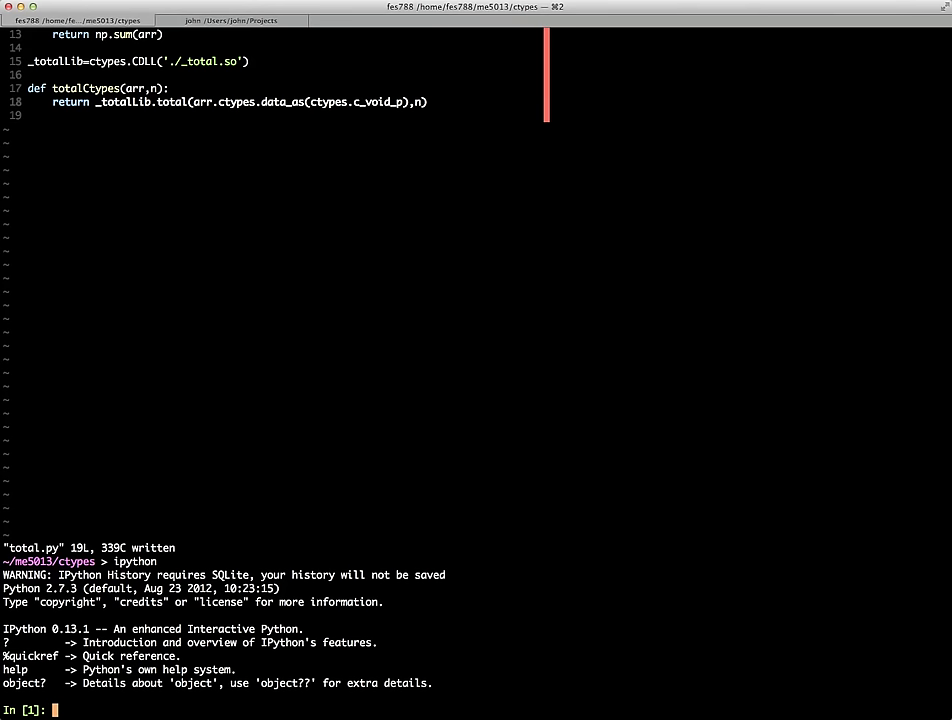
# Run from total import * in IPython and begin assigning x.
pyautogui.write('from total import *')
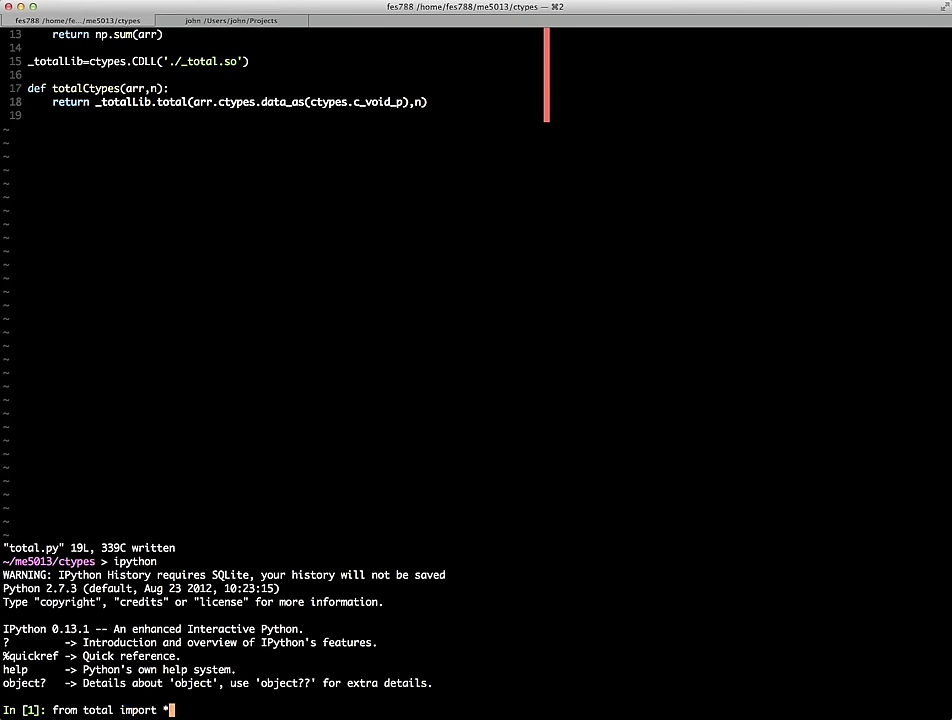
pyautogui.press('enter')
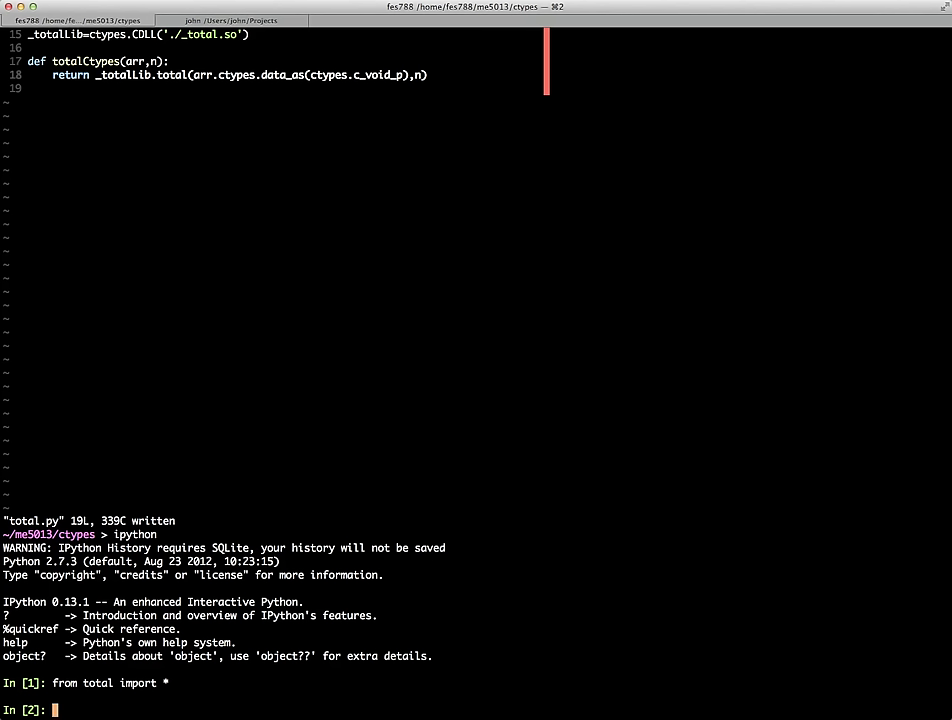
pyautogui.write('x')
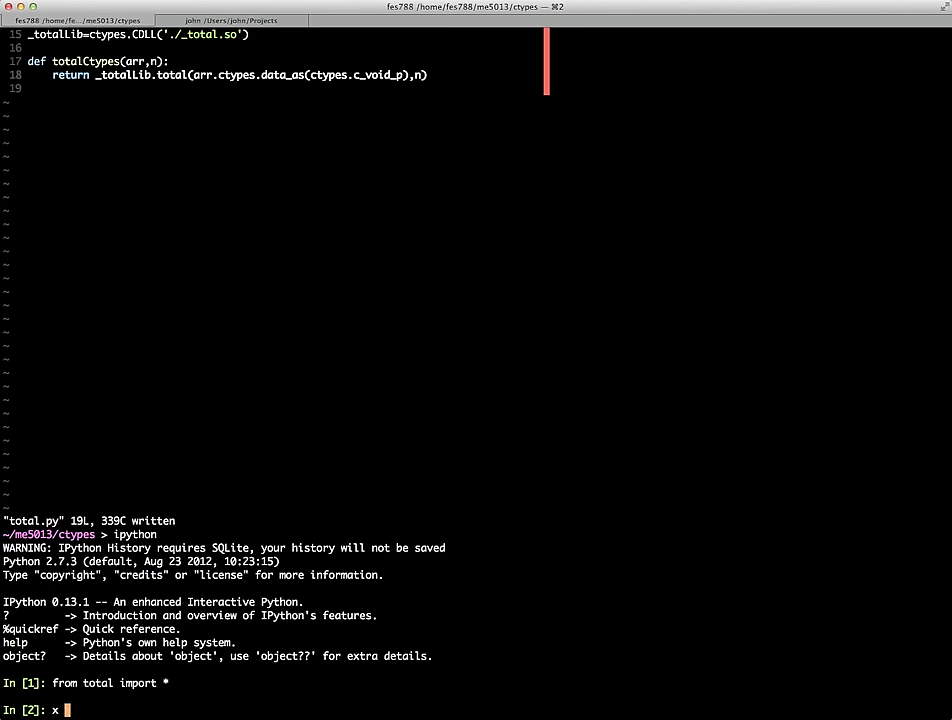
pyautogui.write('=')
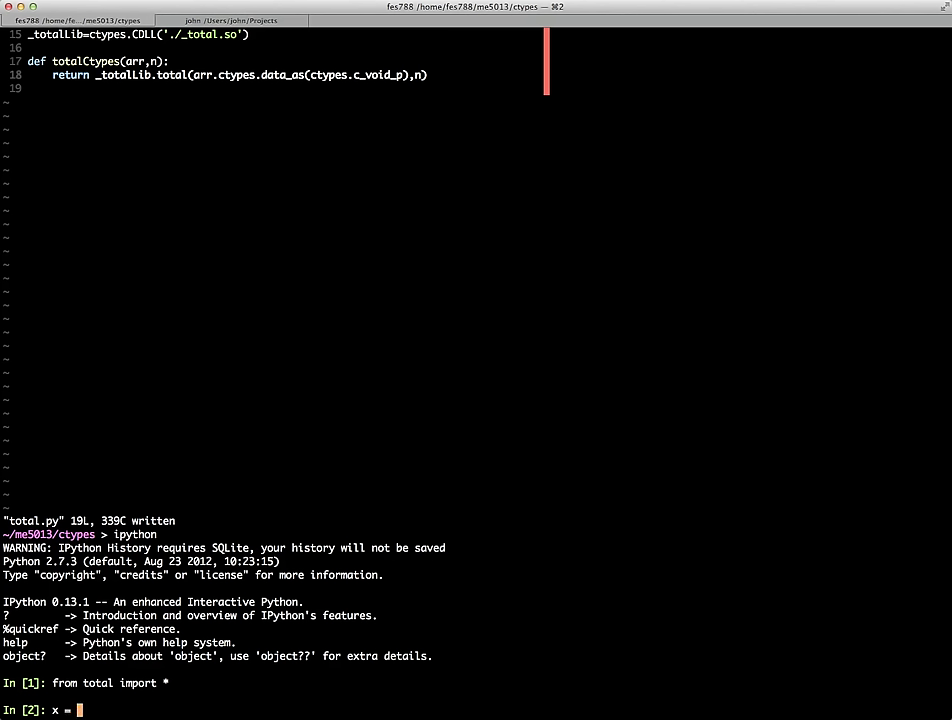
# Set x to floats 0.0–99.0, fixing the syntax error, and run totalPython(x) for 4950.0.
pyautogui.write('[')
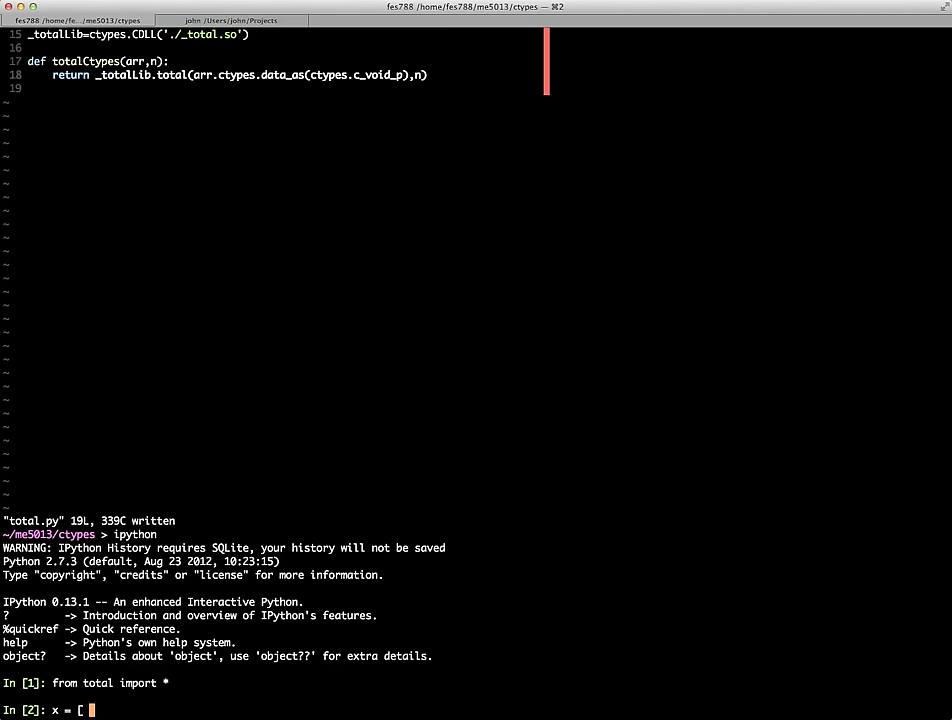
pyautogui.write('float(i)')
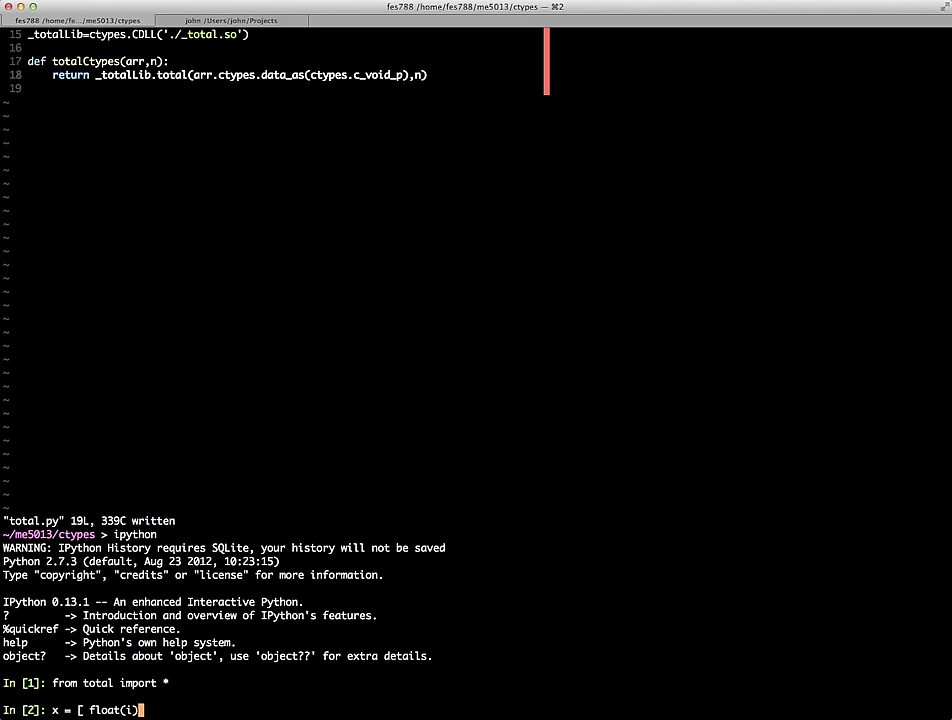
pyautogui.write('in range(')
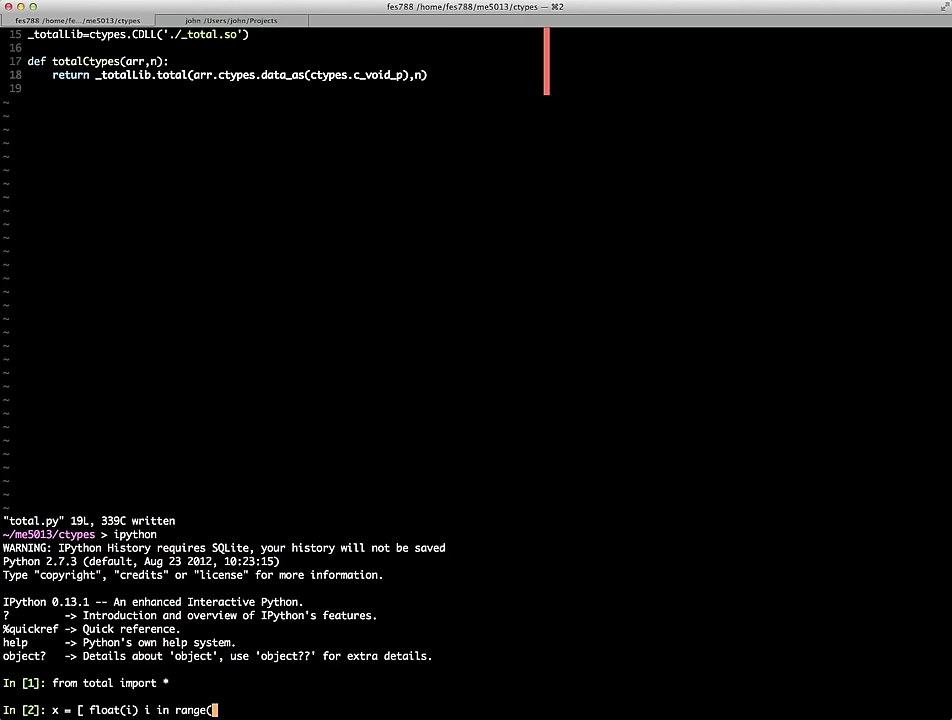
pyautogui.write('100) ]')
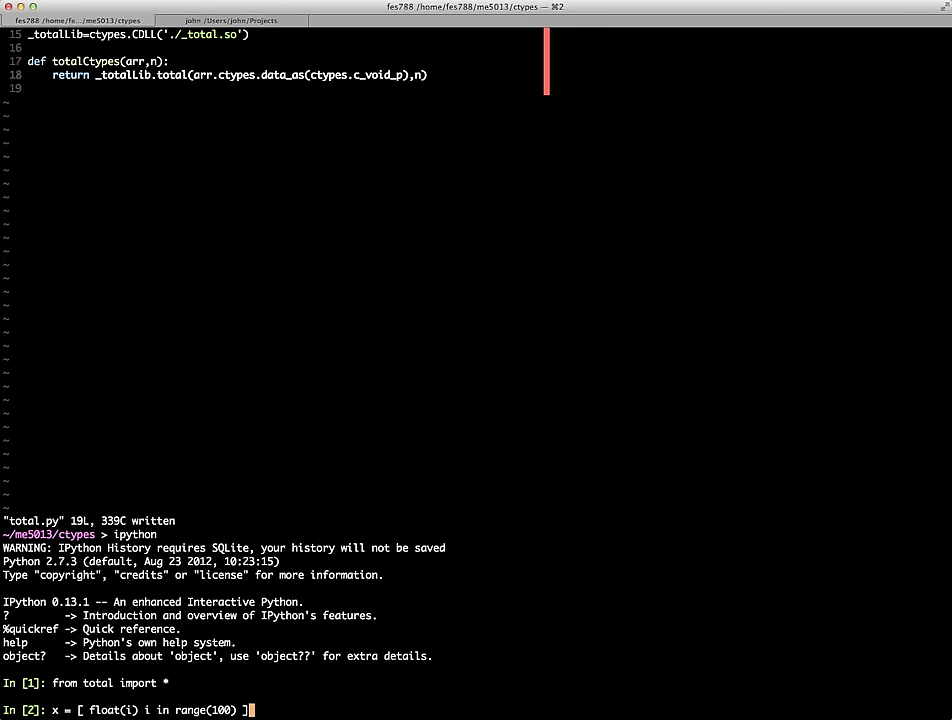
pyautogui.press('enter')
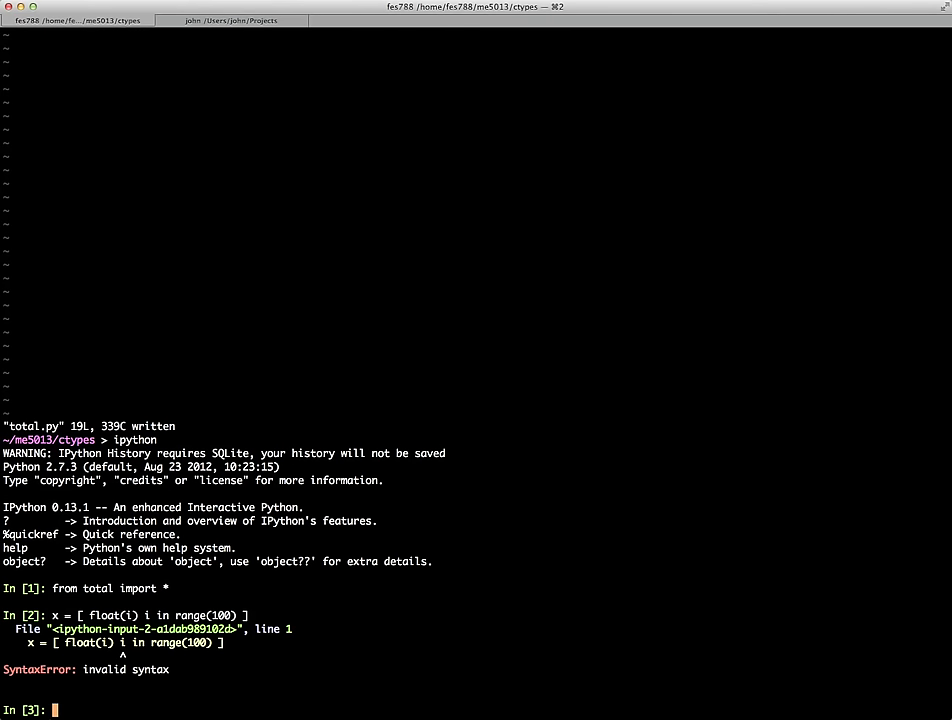
pyautogui.write('x = [ float(i) i in range(100) ]')
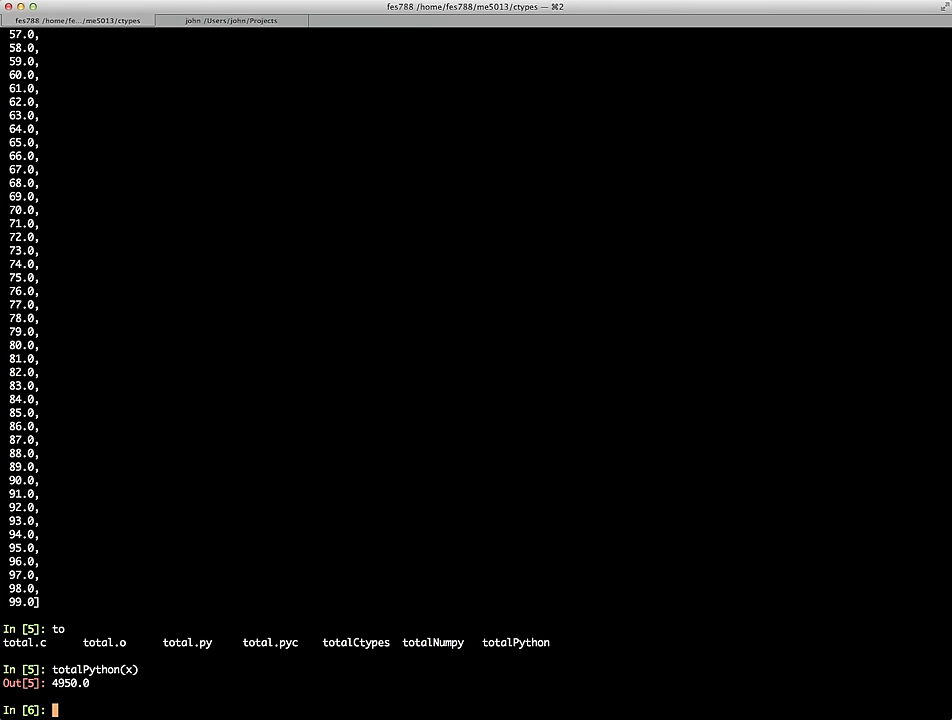
pyautogui.write('totalPython()')
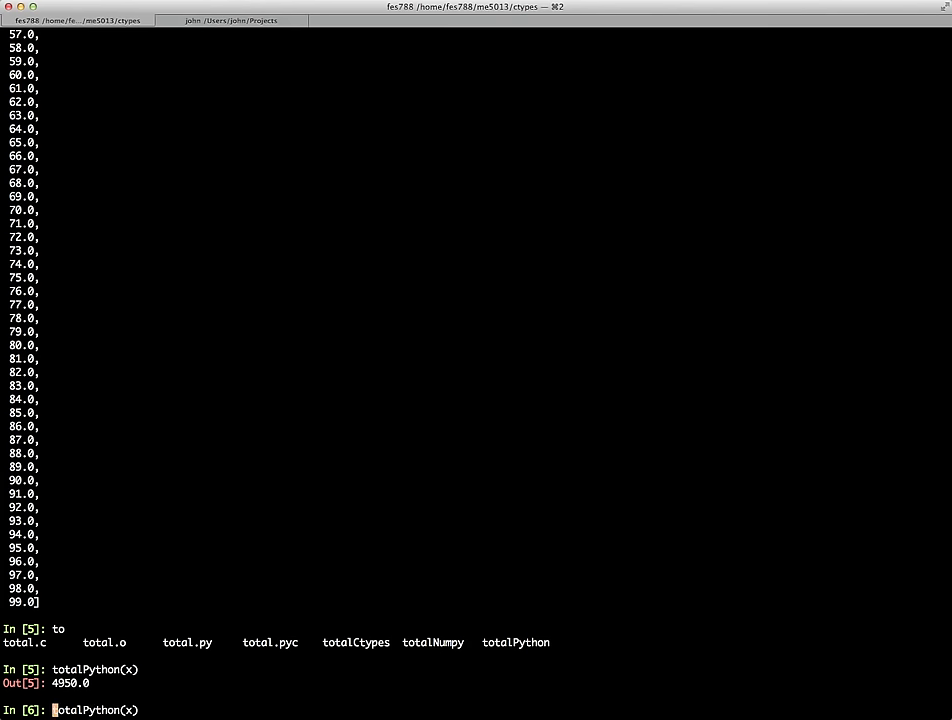
# Time totalPython(x) with %timeit, getting 12.4 µs per loop.
pyautogui.write('%timit')
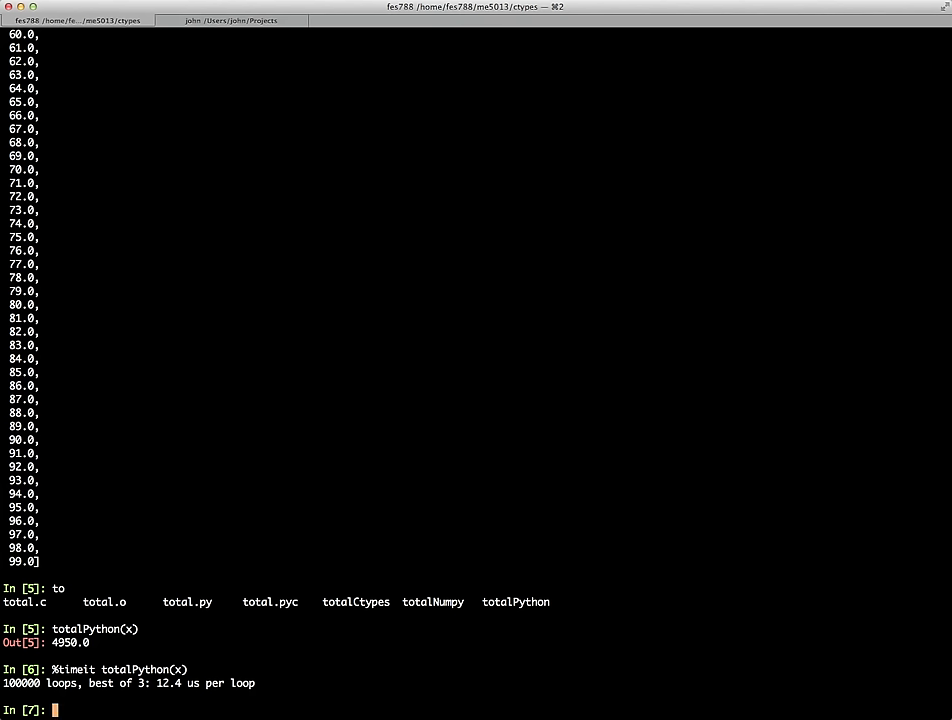
pyautogui.write('n = 1')
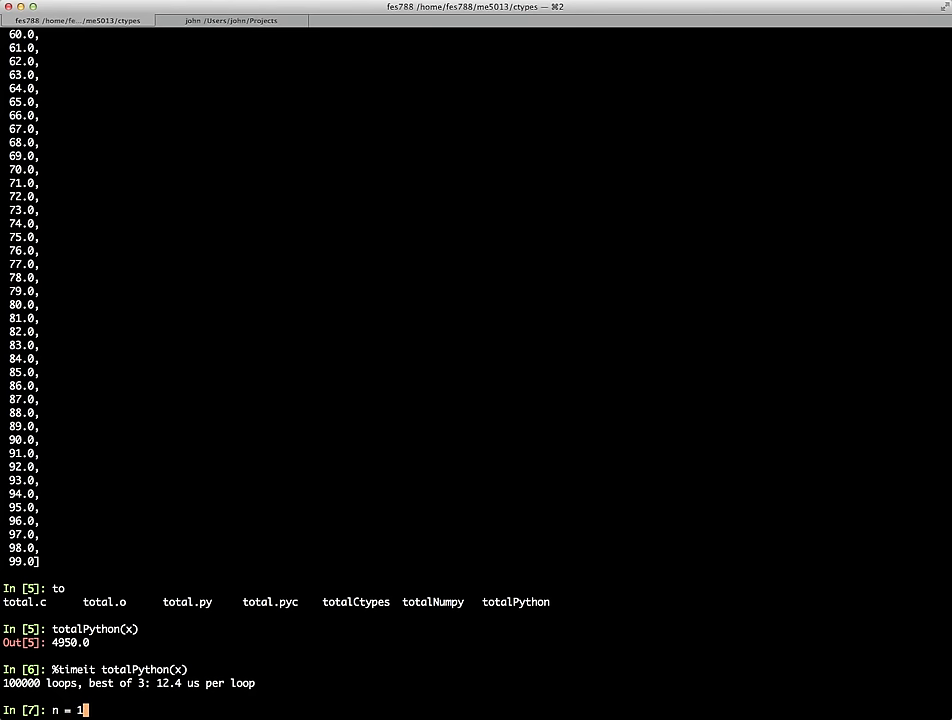
# Set n = 100, import numpy as np, and make x = np.arange(n, dtype=np.double).
pyautogui.write('00')
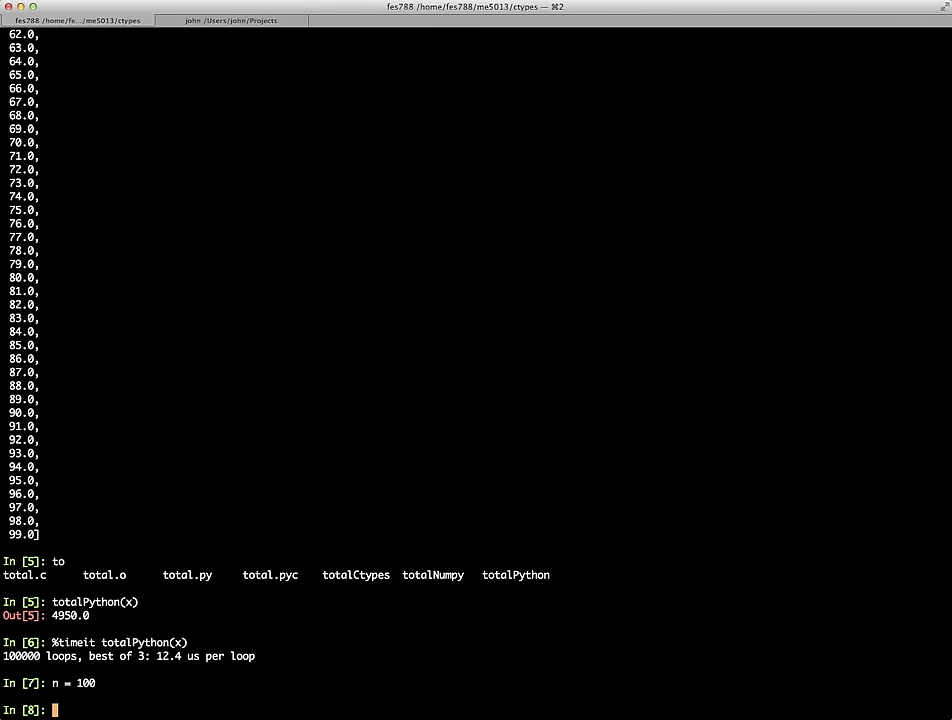
pyautogui.write('import numpy as np')
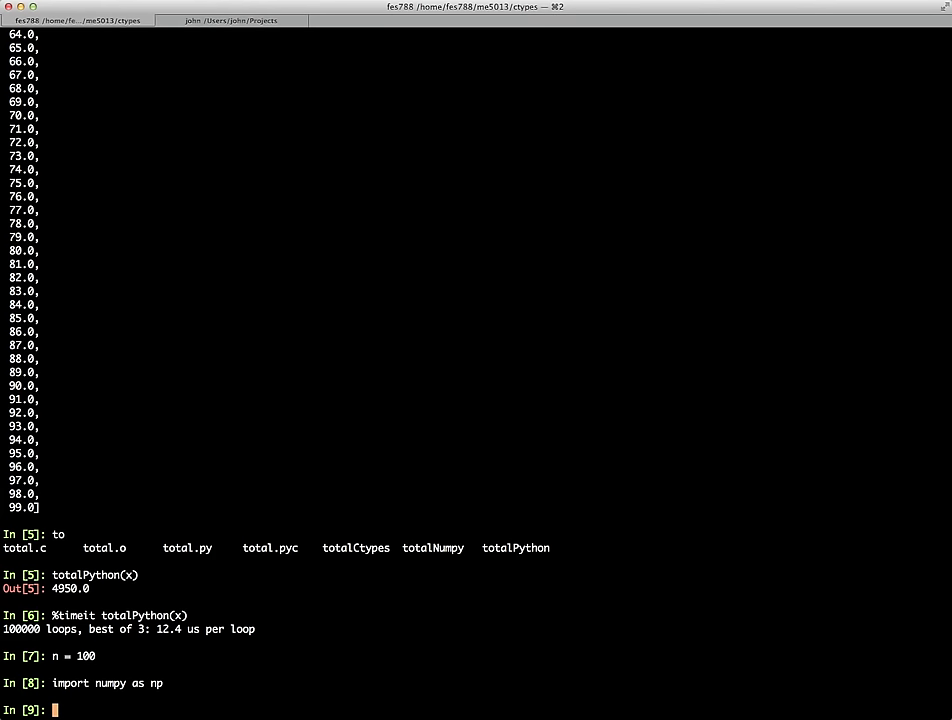
pyautogui.write('x = np')
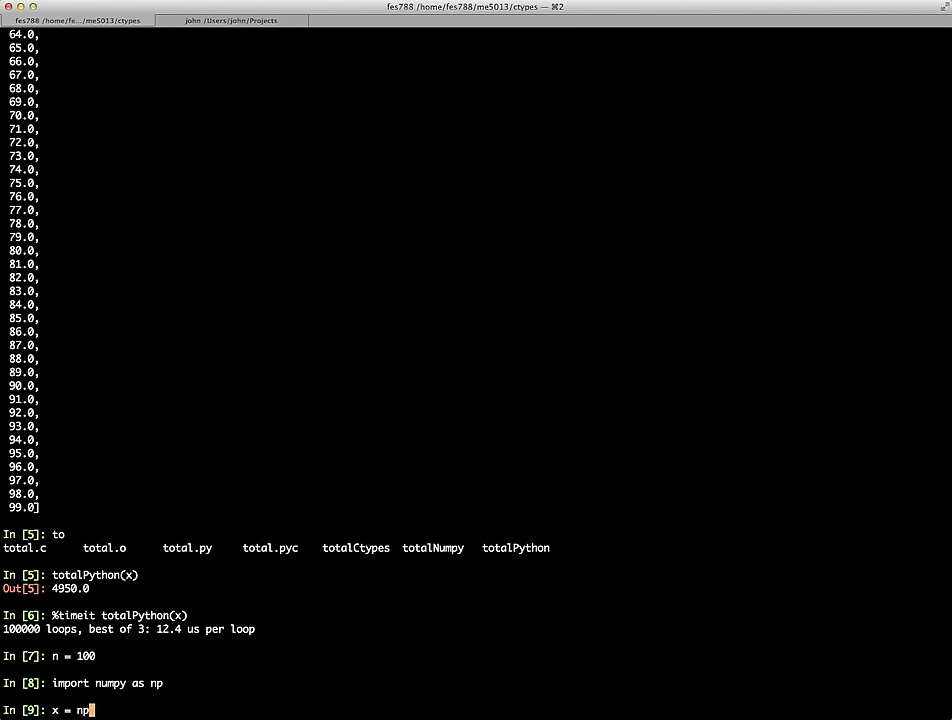
pyautogui.write('arrange(n')
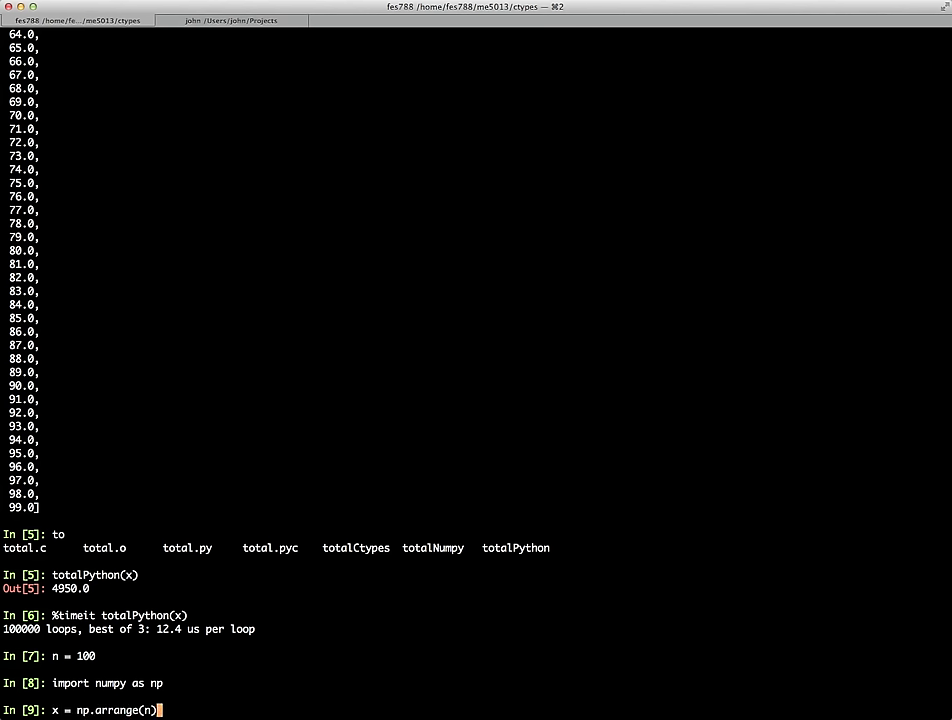
pyautogui.write(',np')
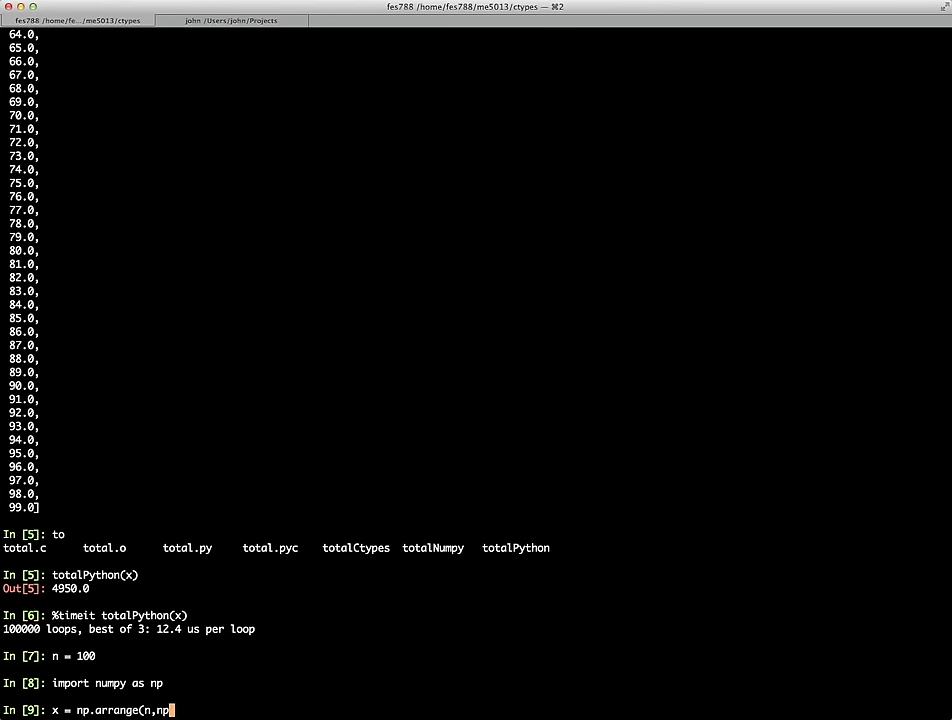
pyautogui.write('dtype')
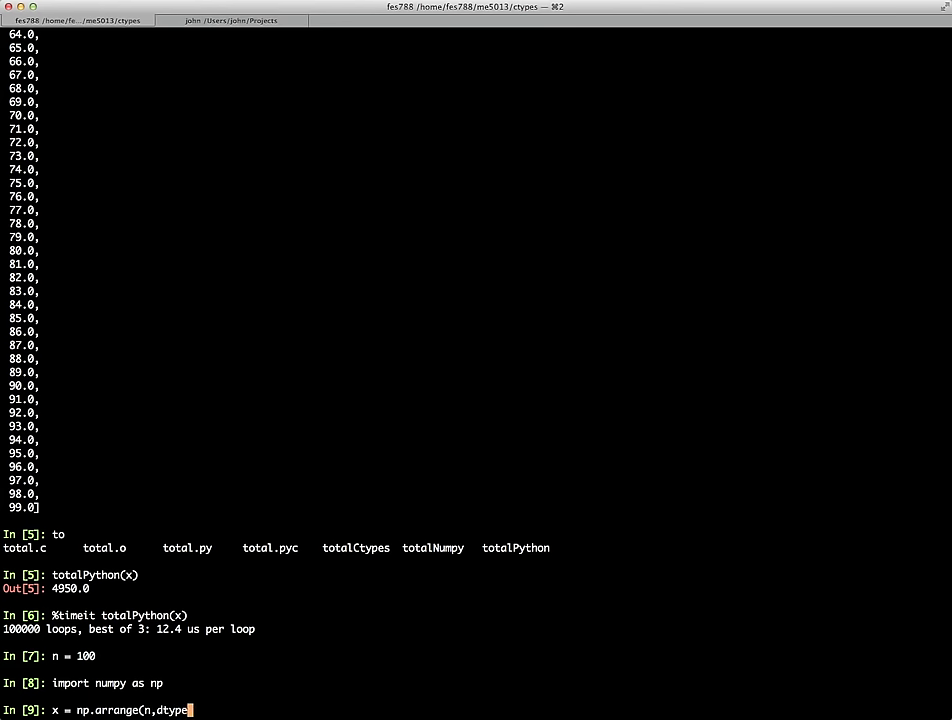
pyautogui.write('=np.double)')
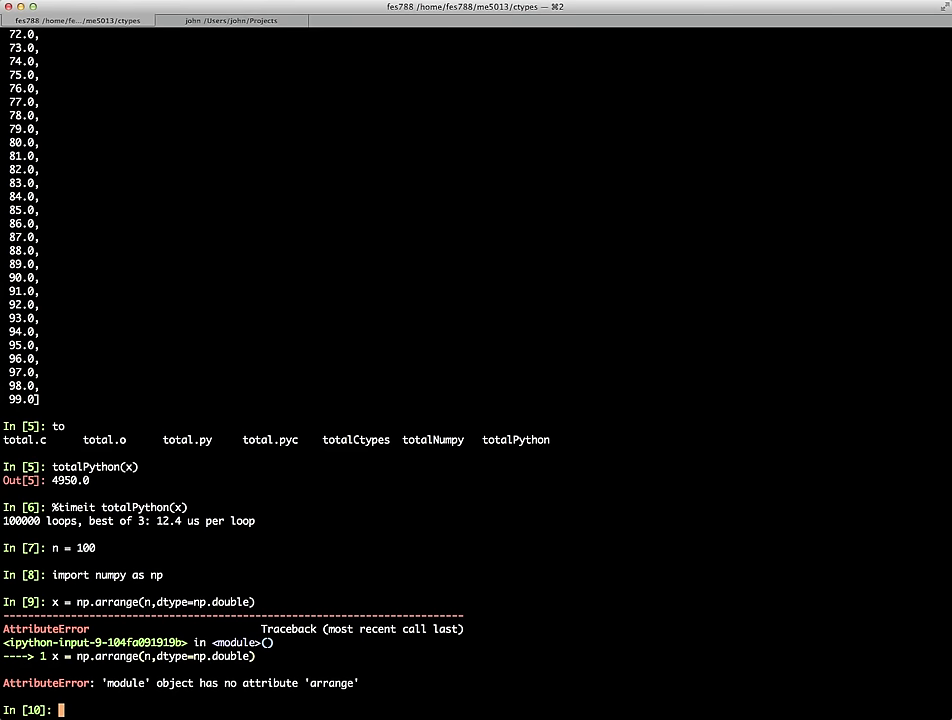
pyautogui.write('x = np.arange(n,dtype=np.double)')
pyautogui.write('ct')
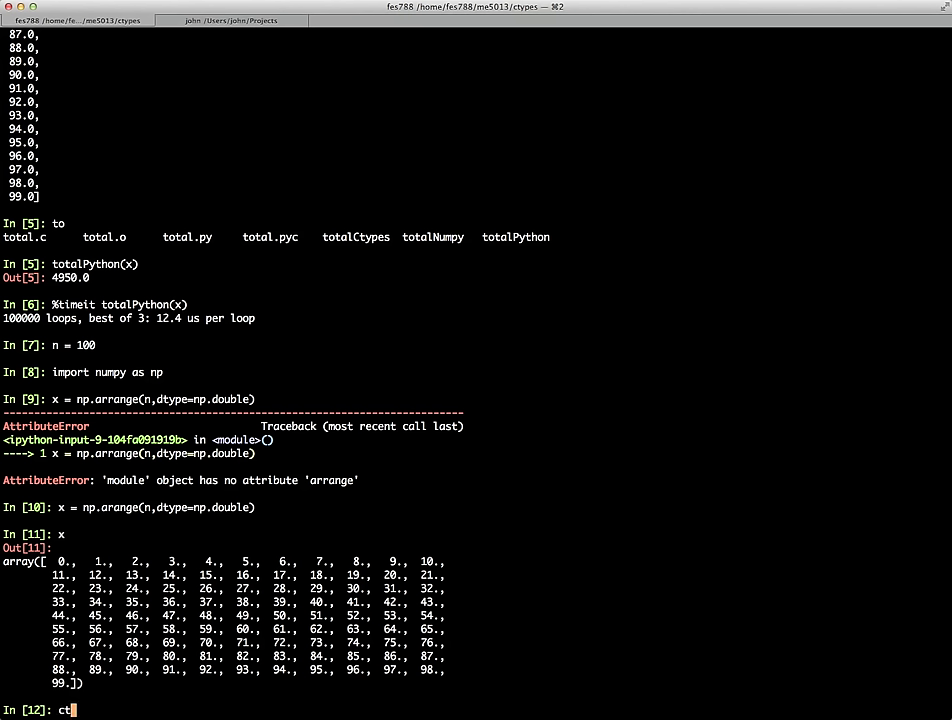
# Run totalCtypes(x,n) to get 4950, then time it with %timeit (13.5 µs per loop).
pyautogui.write('ypes(x,n')
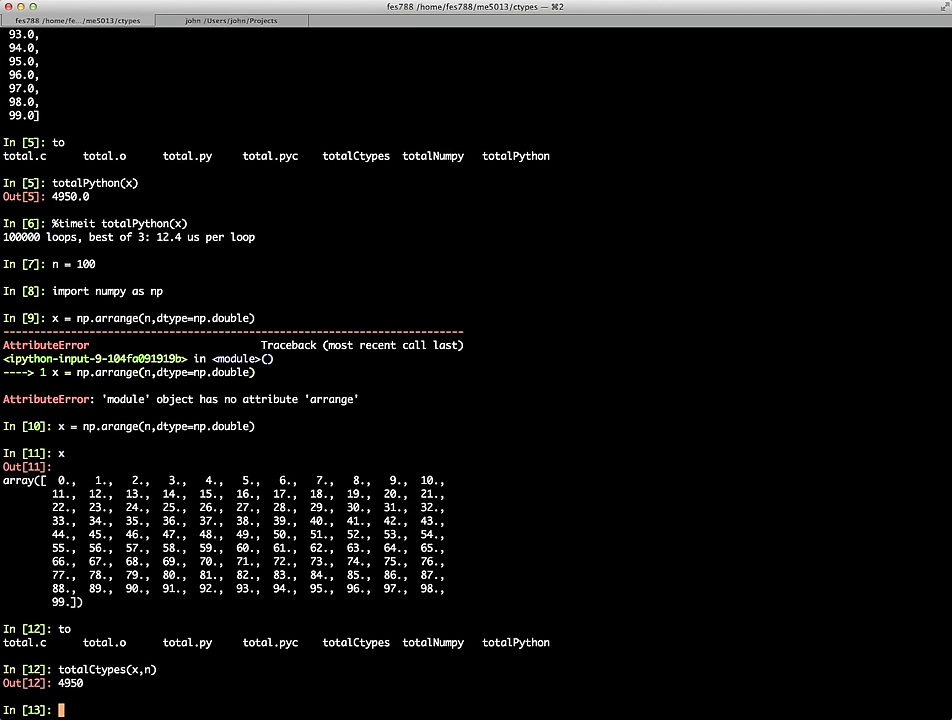
pyautogui.write('totalCtypes(x,n')
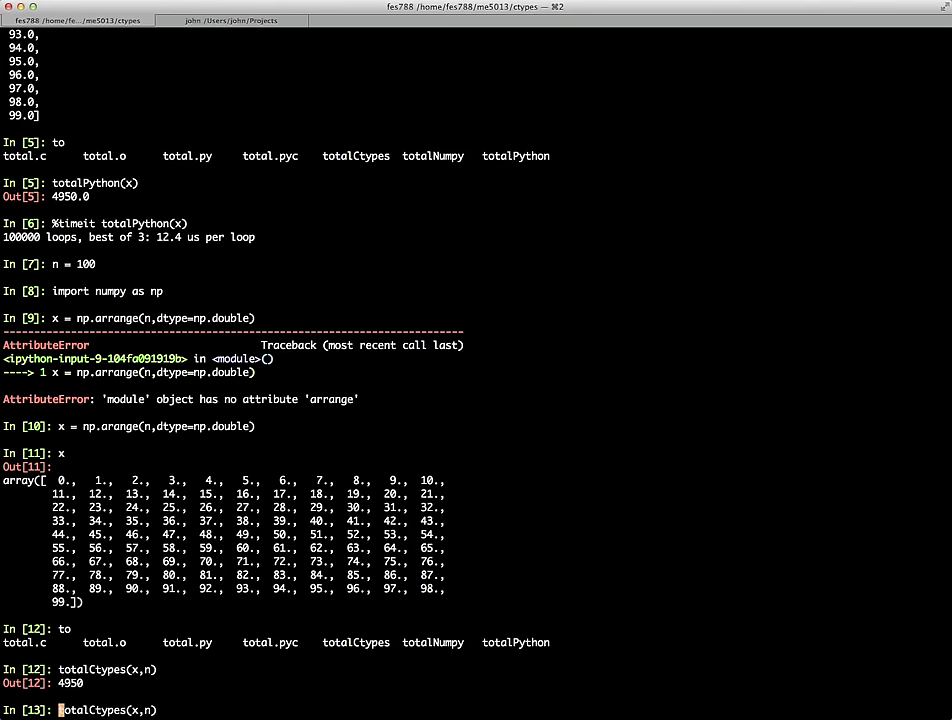
pyautogui.write('%timit')
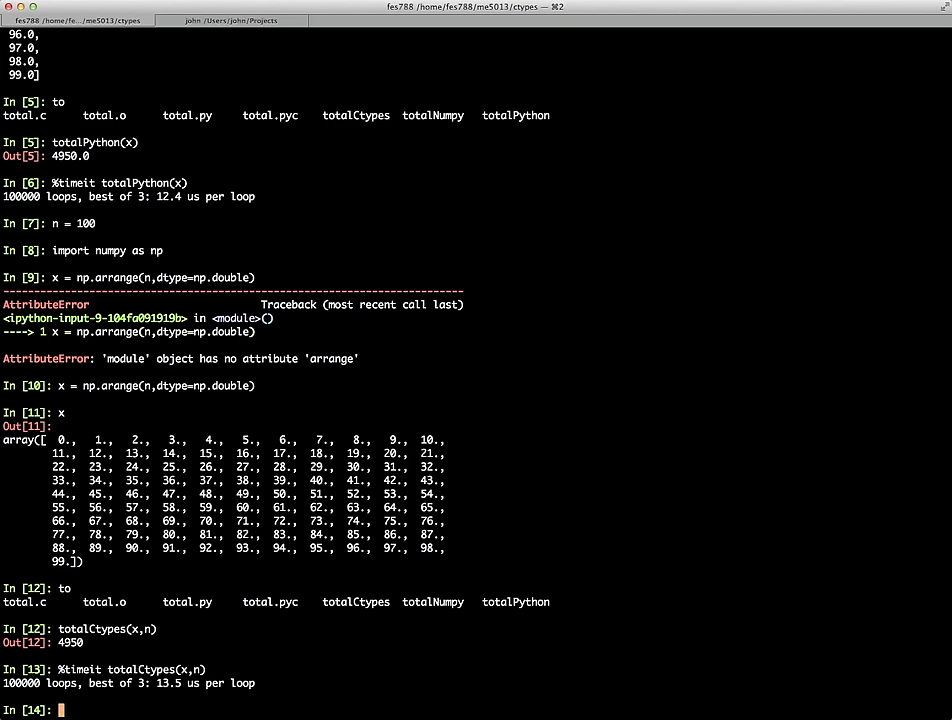
# Begin typing %timeit np.sum( at the In [14] prompt without running it.
pyautogui.write('%')
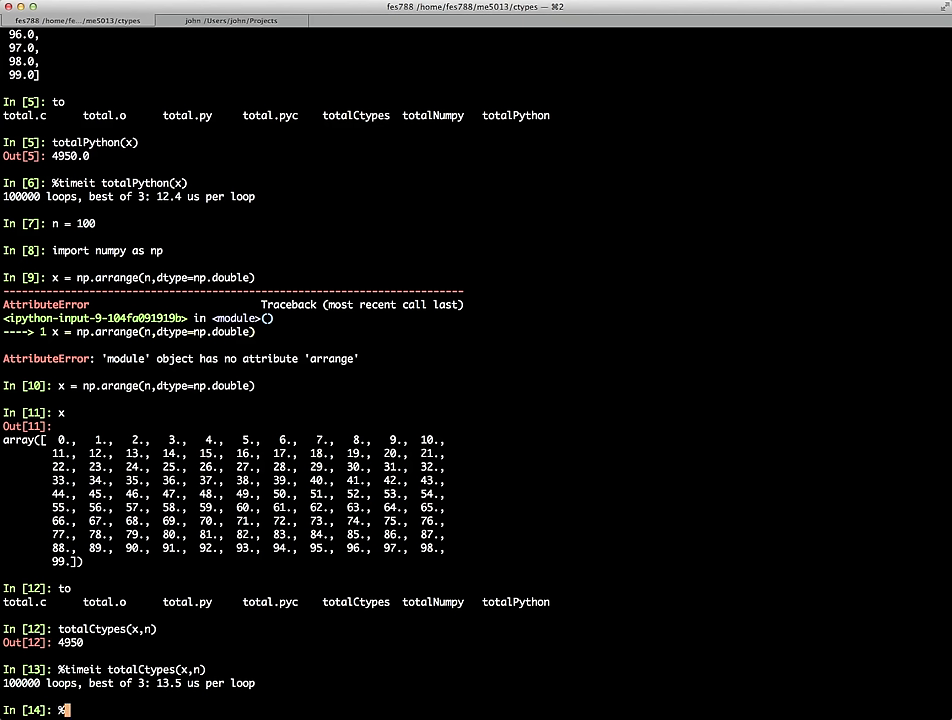
pyautogui.write('%timeit')
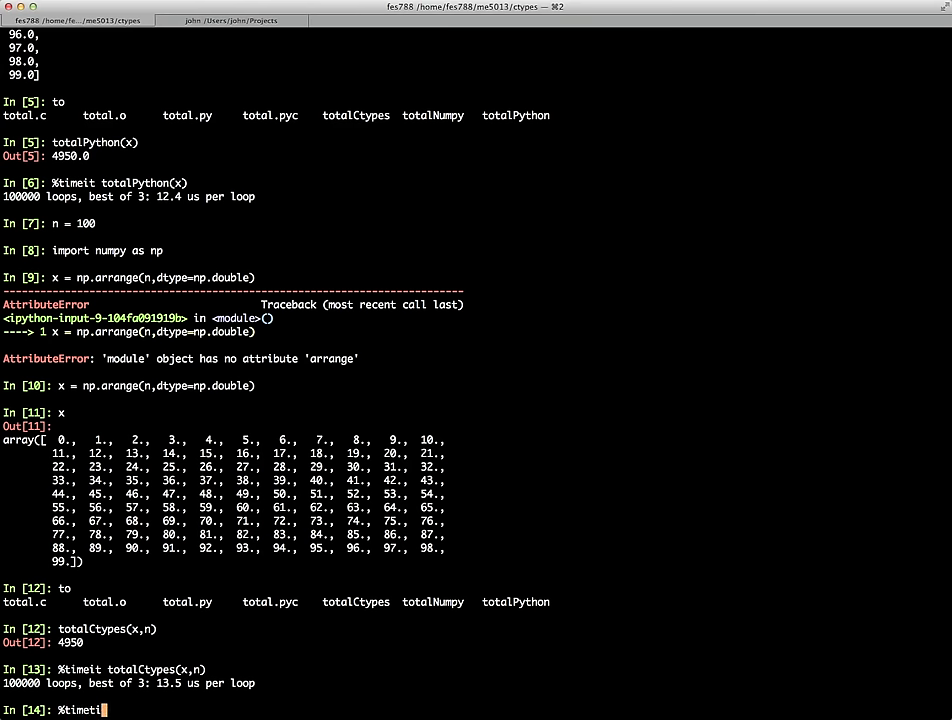
pyautogui.write('np.')
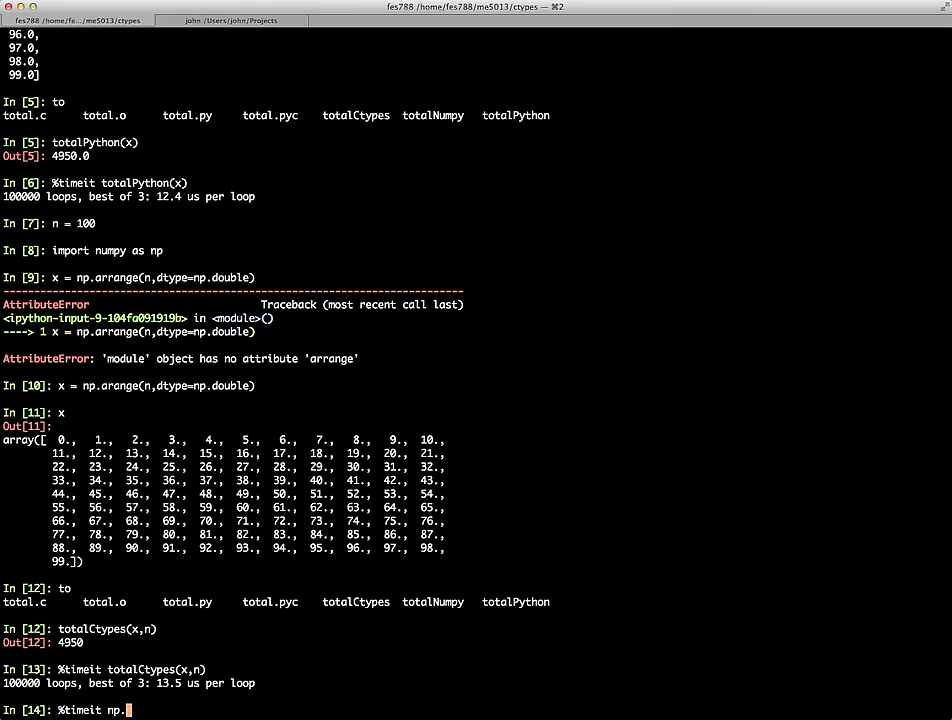
pyautogui.write('sum(')
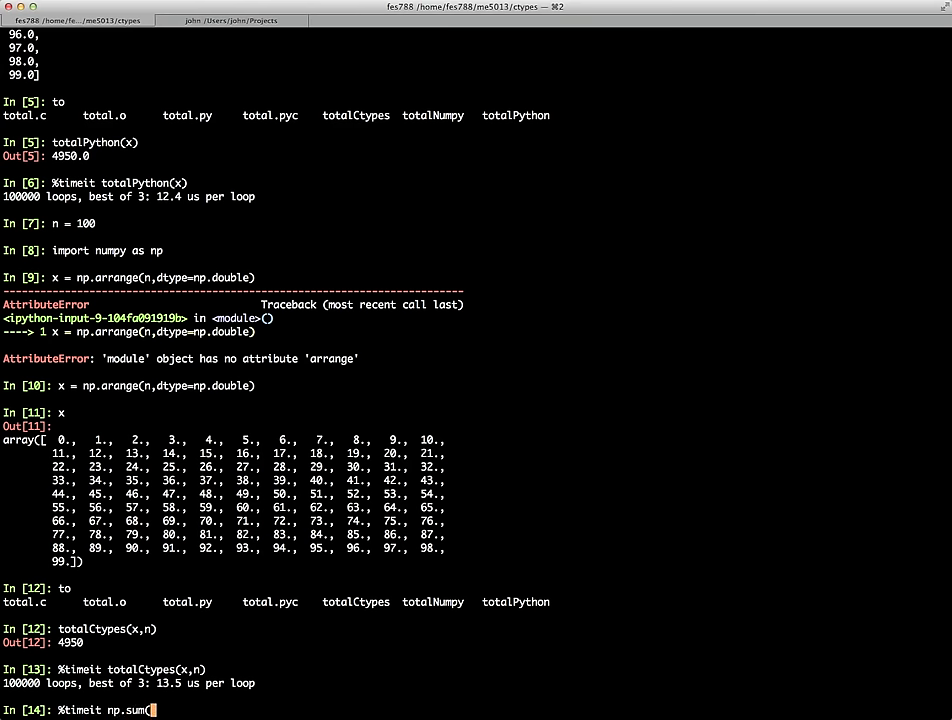